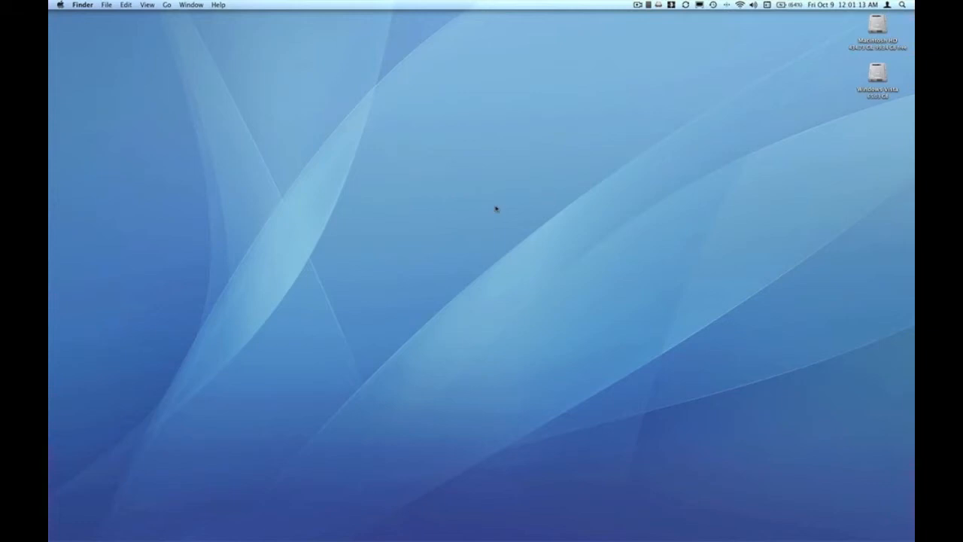
mouse_move(388, 212)
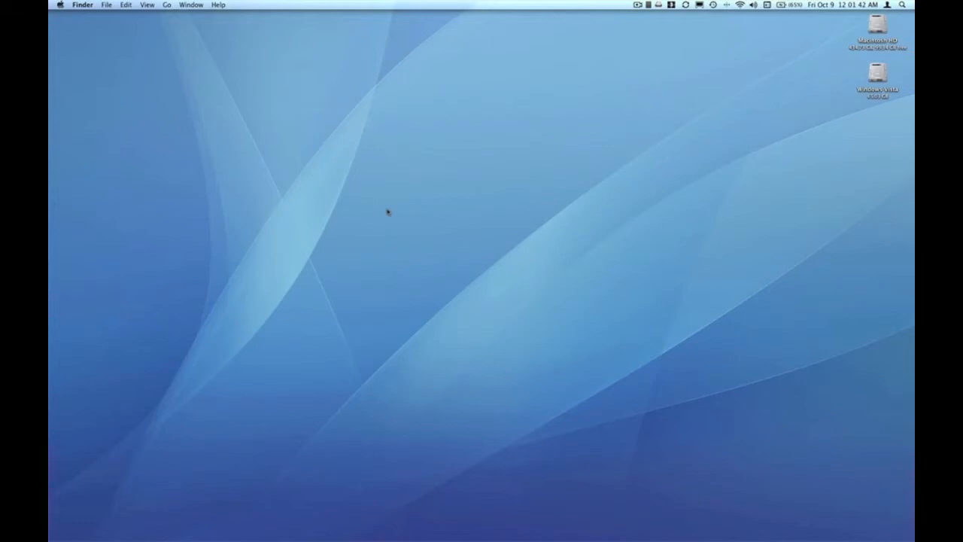
mouse_move(373, 379)
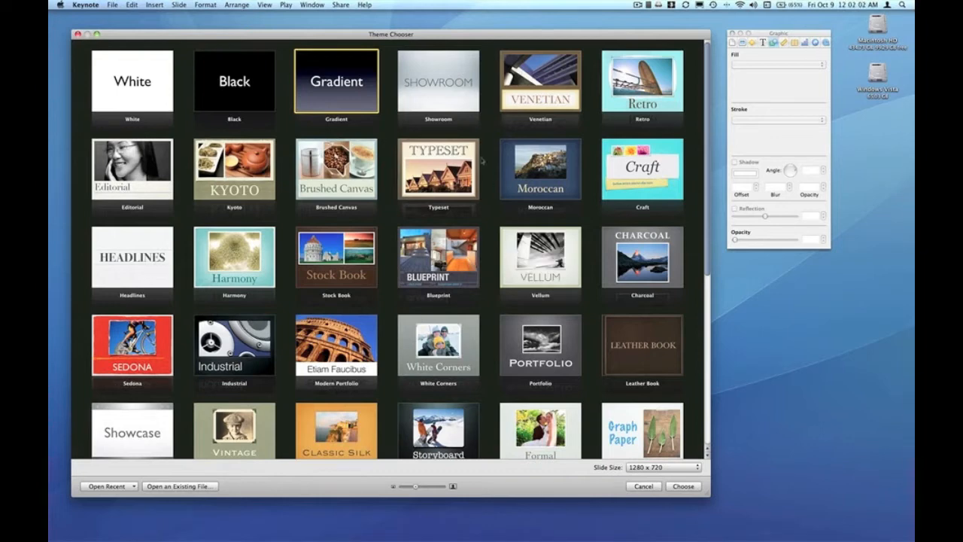
Step: Create a new presentation from the plain White theme with one blank slide
left_click(438, 82)
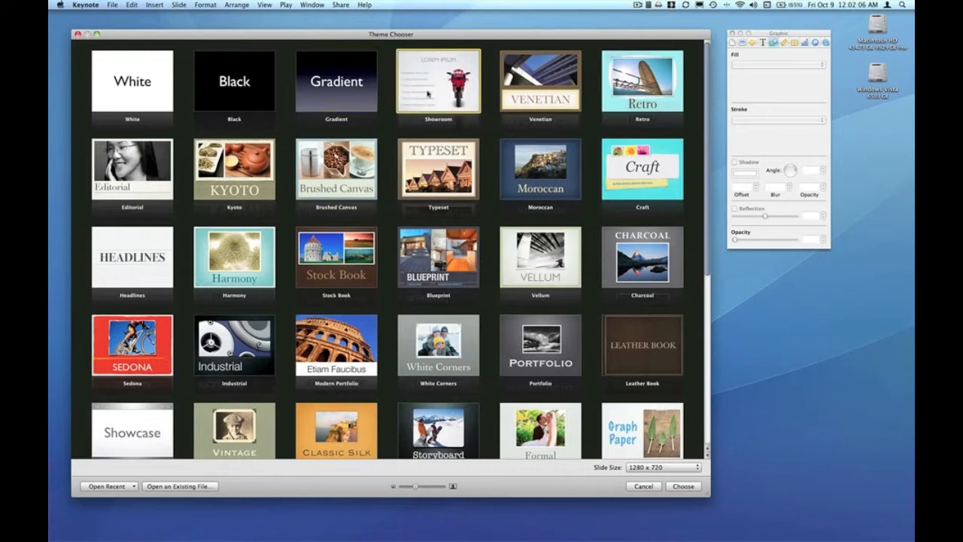
left_click(683, 485)
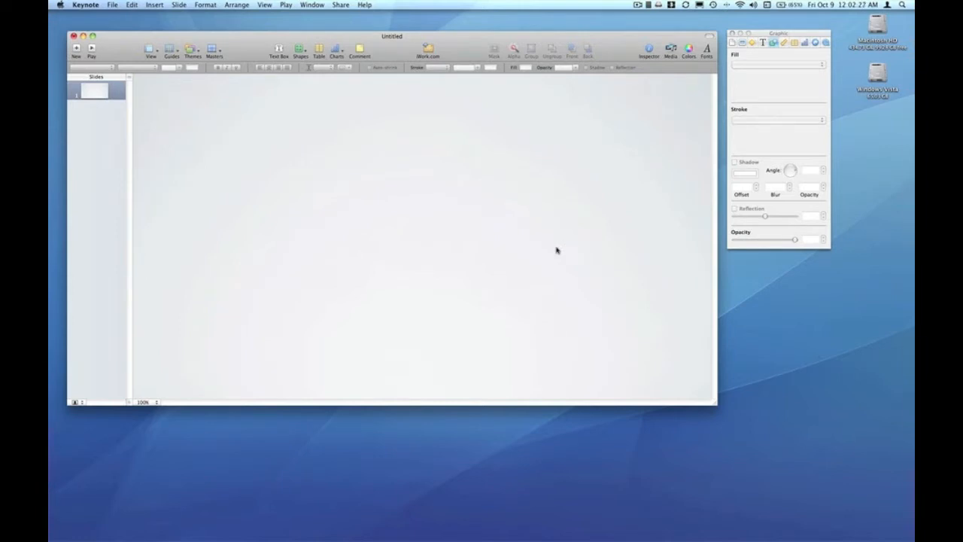
mouse_move(476, 248)
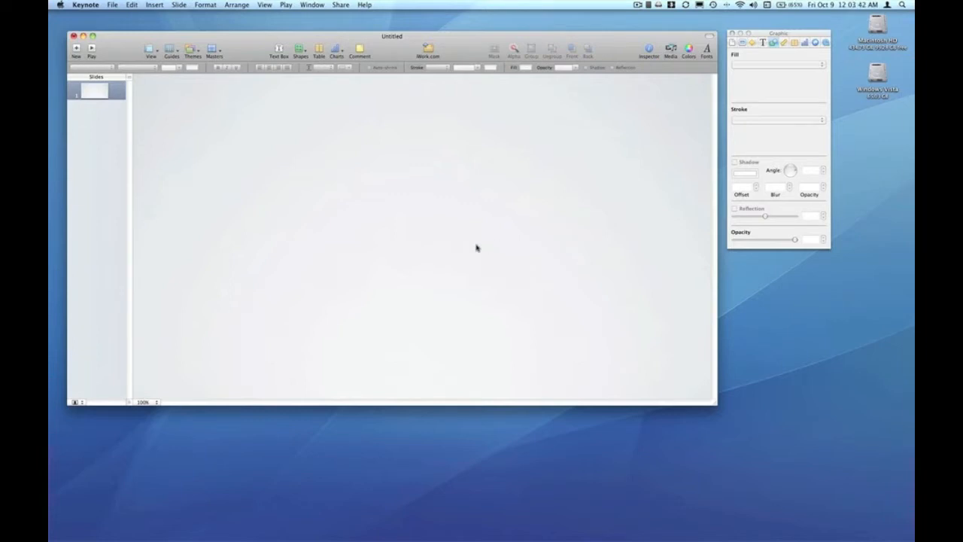
mouse_move(448, 250)
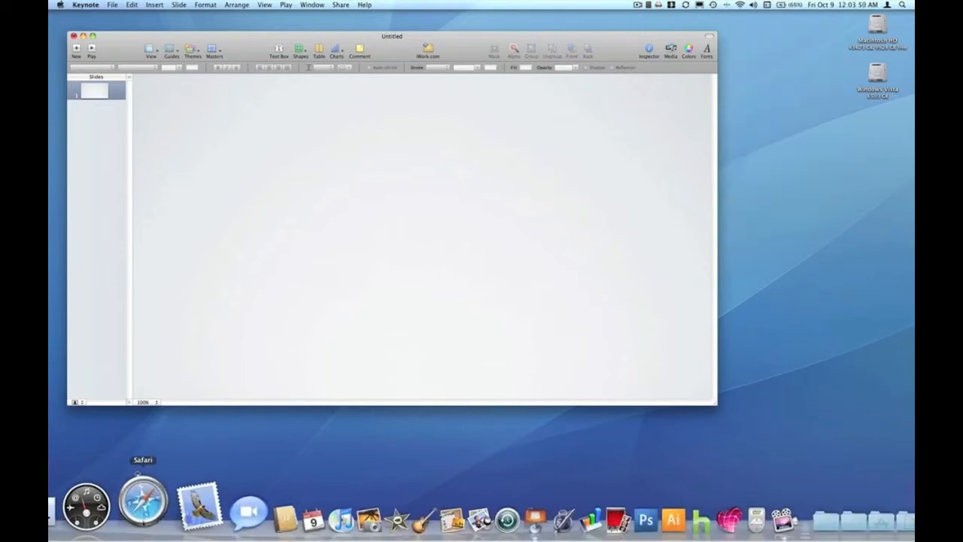
Step: Launch Safari and search Google for 'watermelon'
left_click(142, 509)
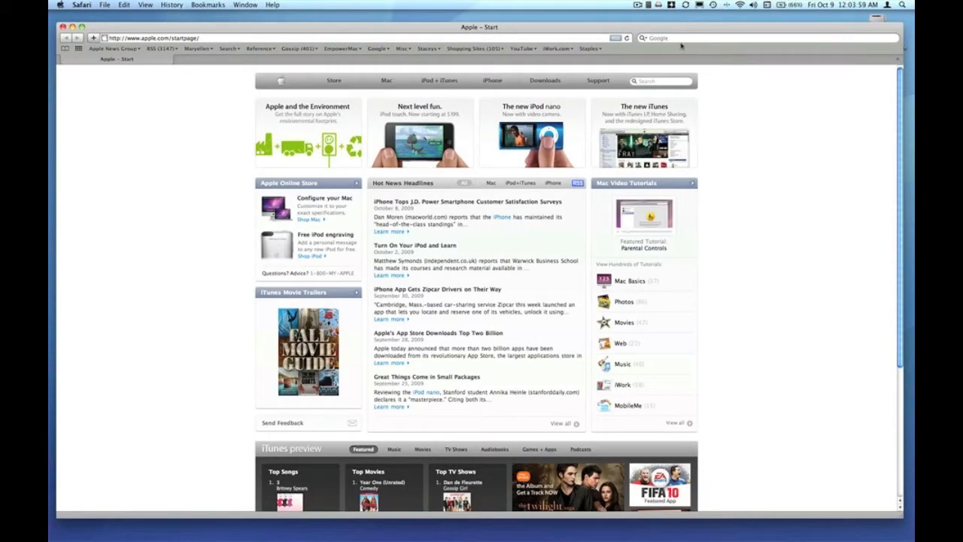
mouse_move(668, 59)
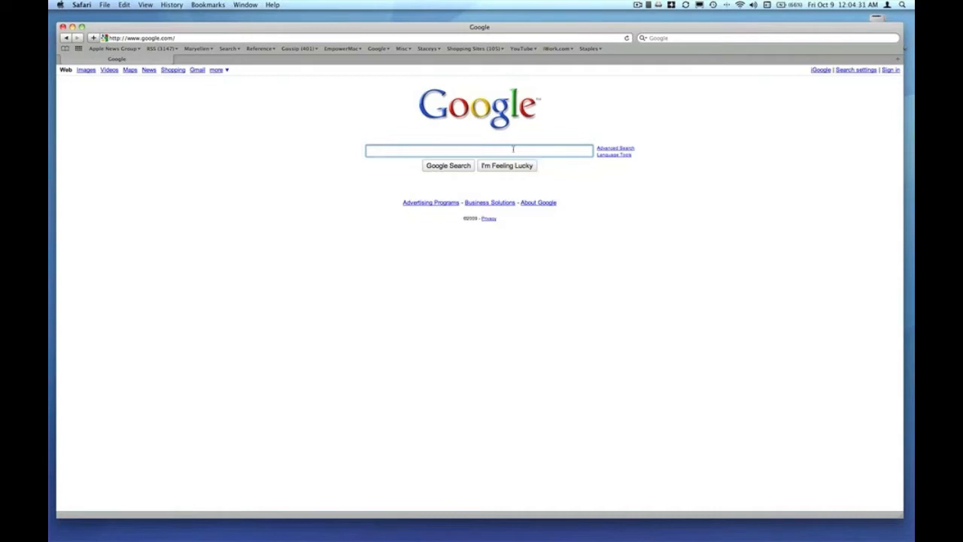
type("watermelon")
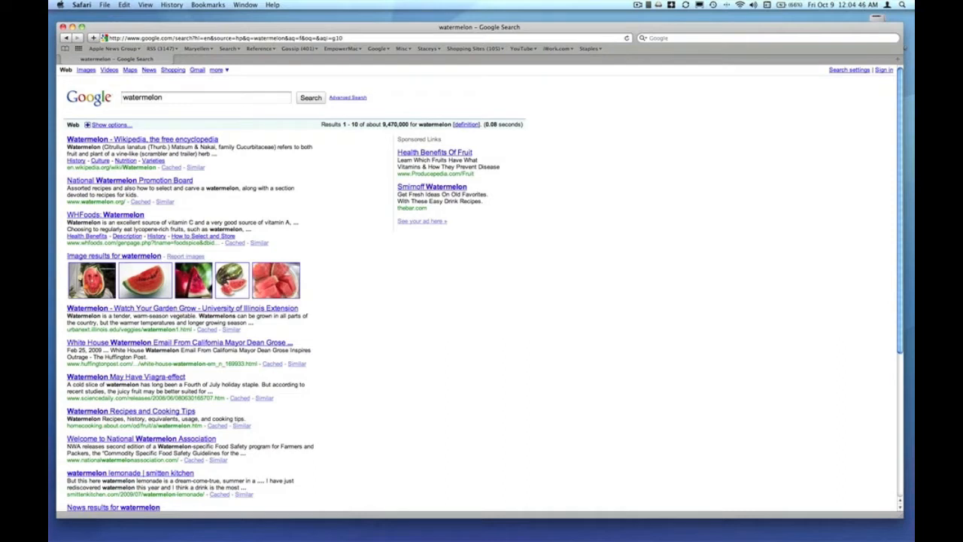
mouse_move(184, 130)
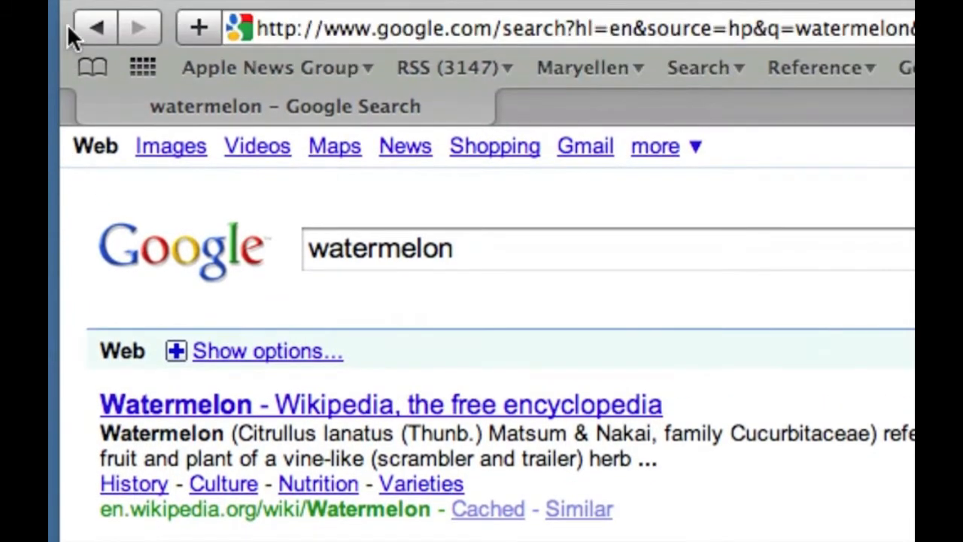
mouse_move(136, 169)
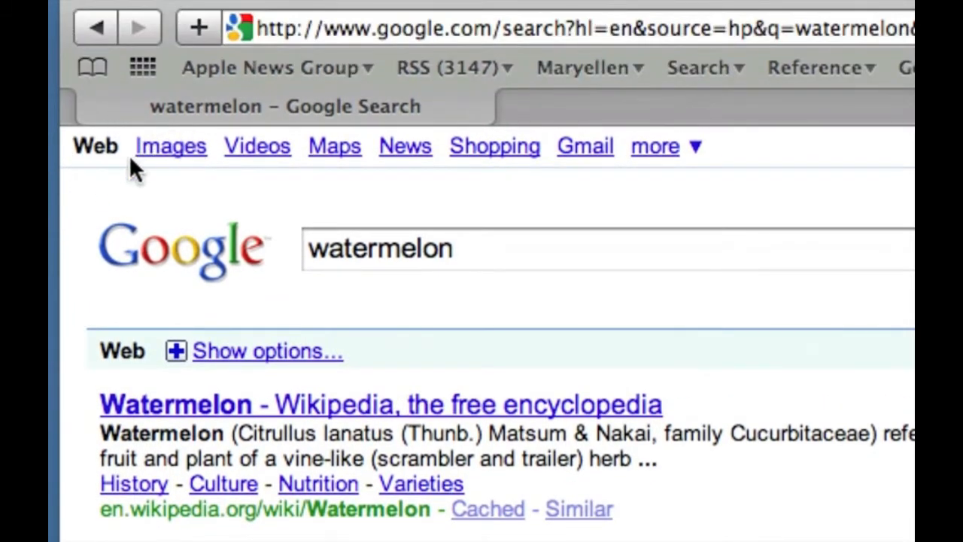
mouse_move(156, 197)
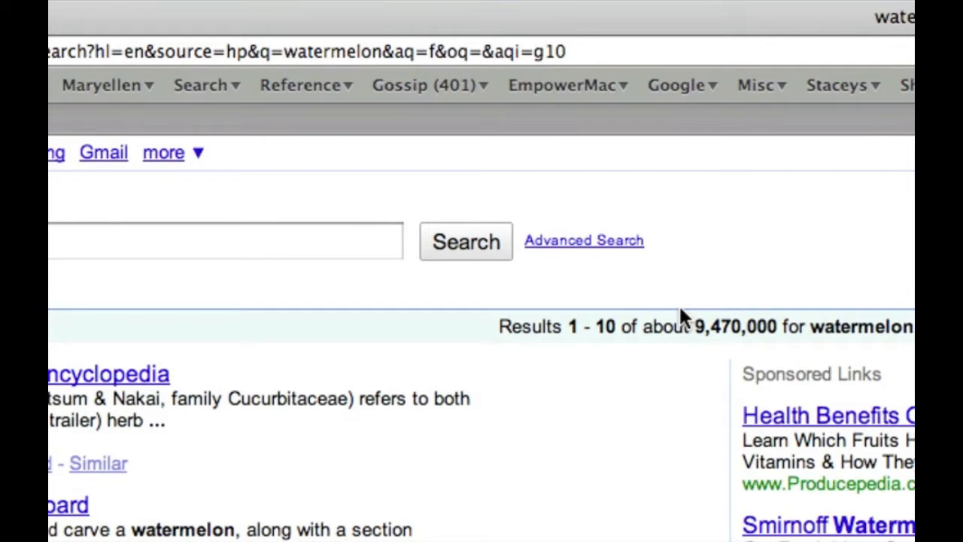
mouse_move(629, 319)
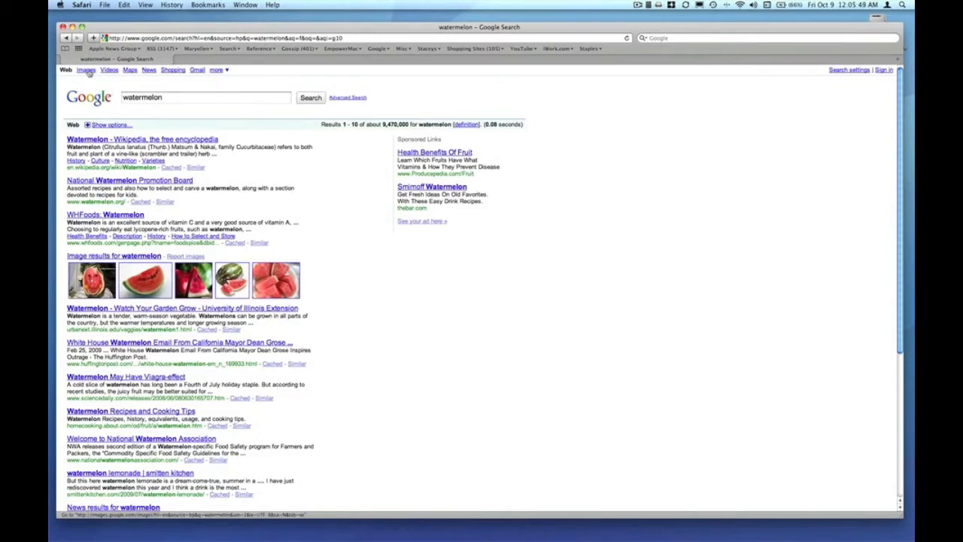
Step: Switch to Google Images results and drag a watermelon thumbnail onto the desktop
left_click(85, 69)
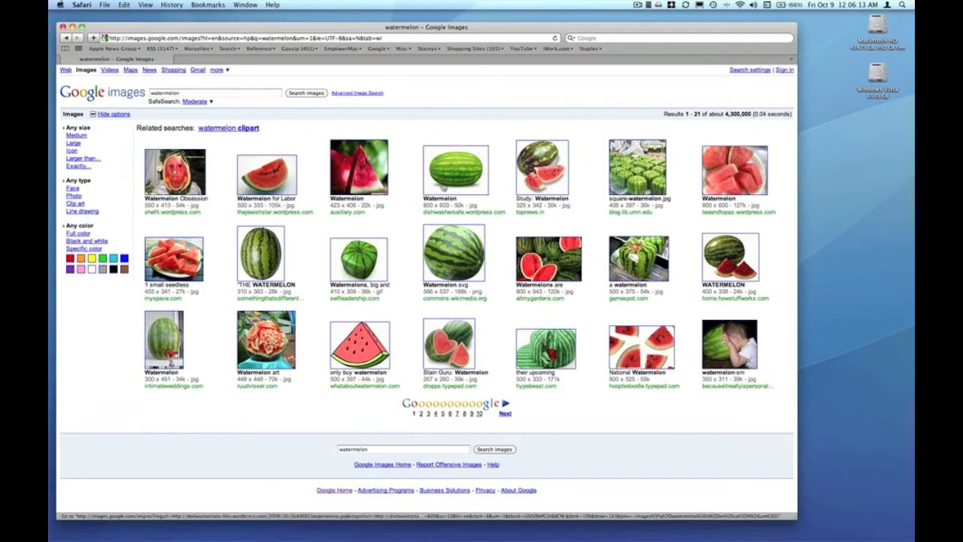
mouse_move(455, 168)
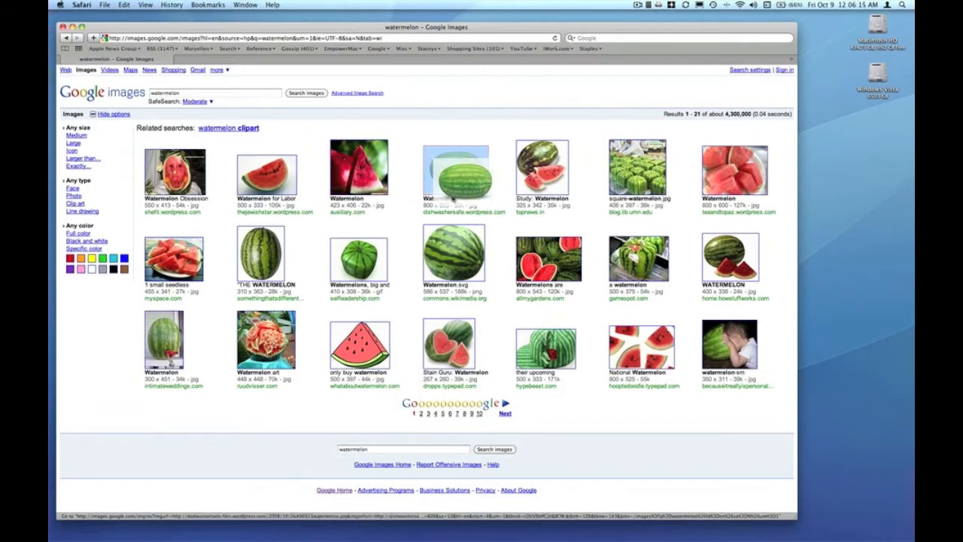
left_click_drag(458, 177, 851, 149)
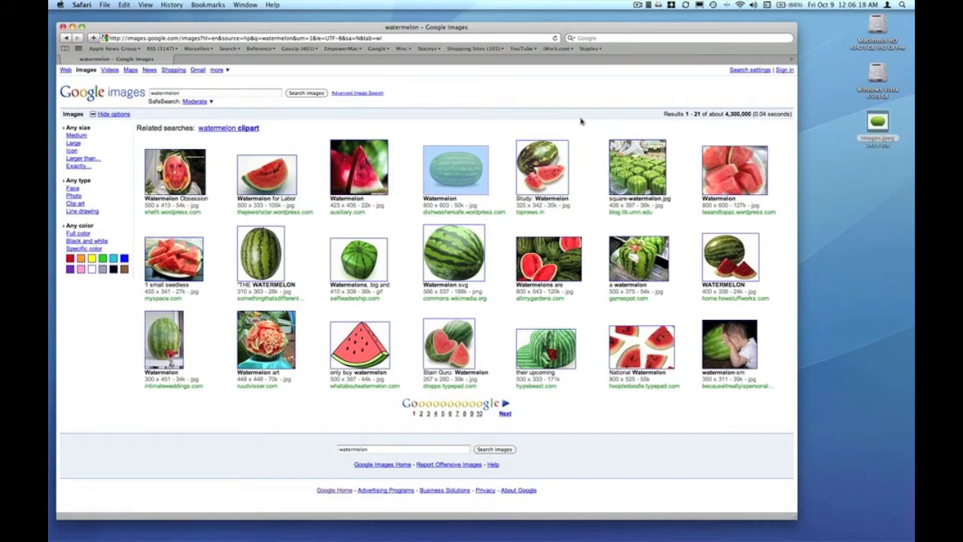
mouse_move(454, 168)
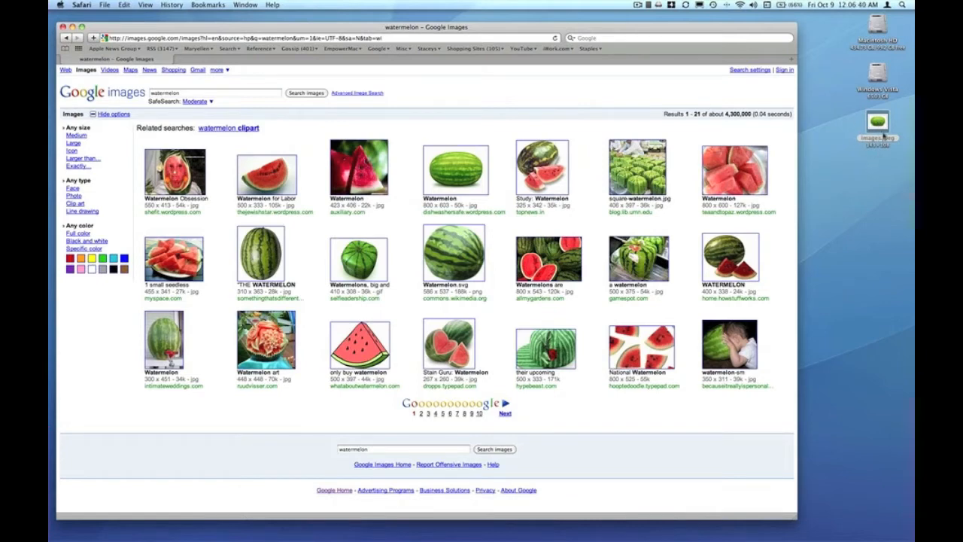
mouse_move(771, 151)
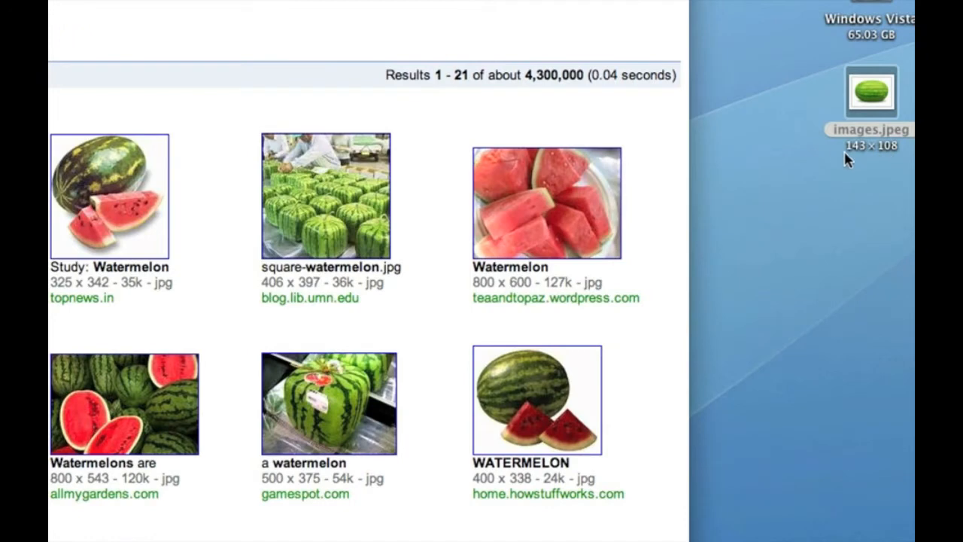
mouse_move(893, 162)
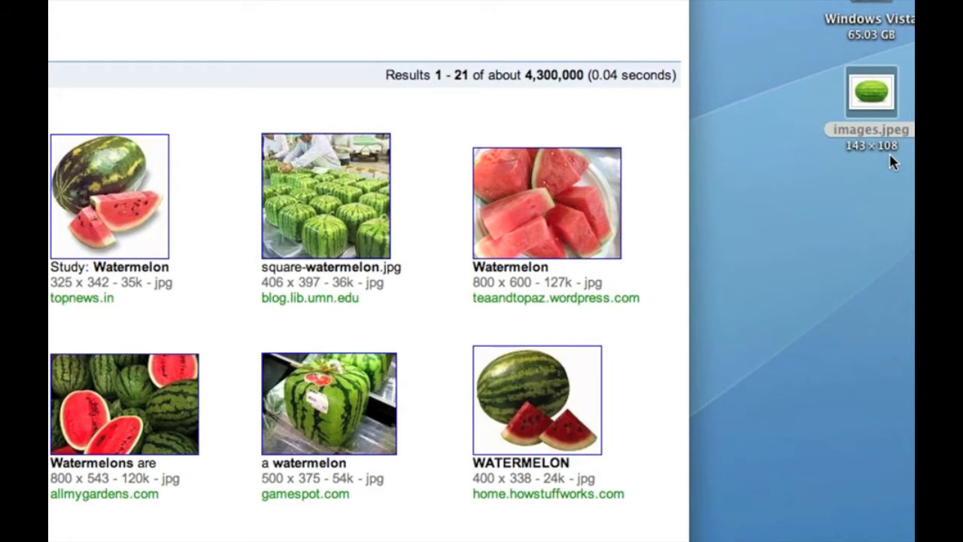
mouse_move(878, 148)
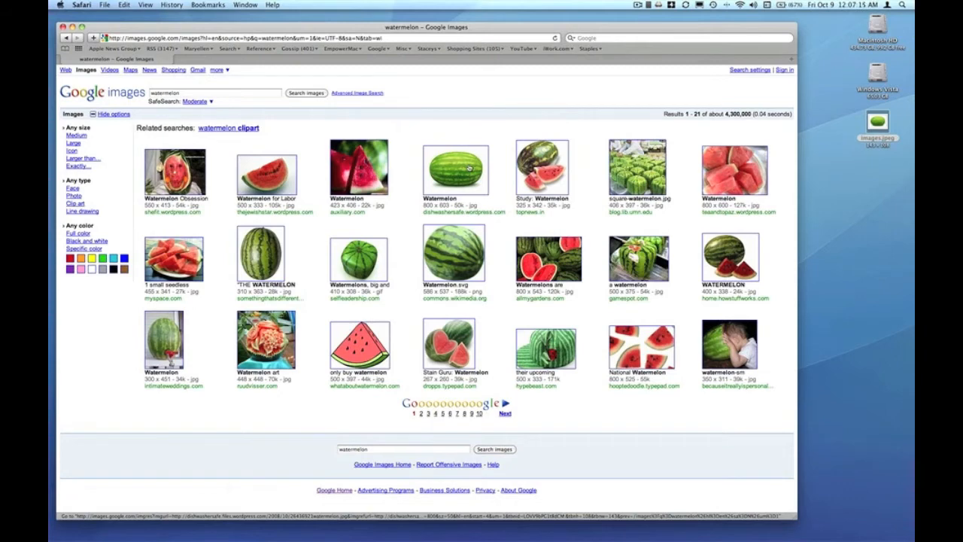
Step: Open the striped watermelon result's page and view the photo at full size on its own
left_click(455, 168)
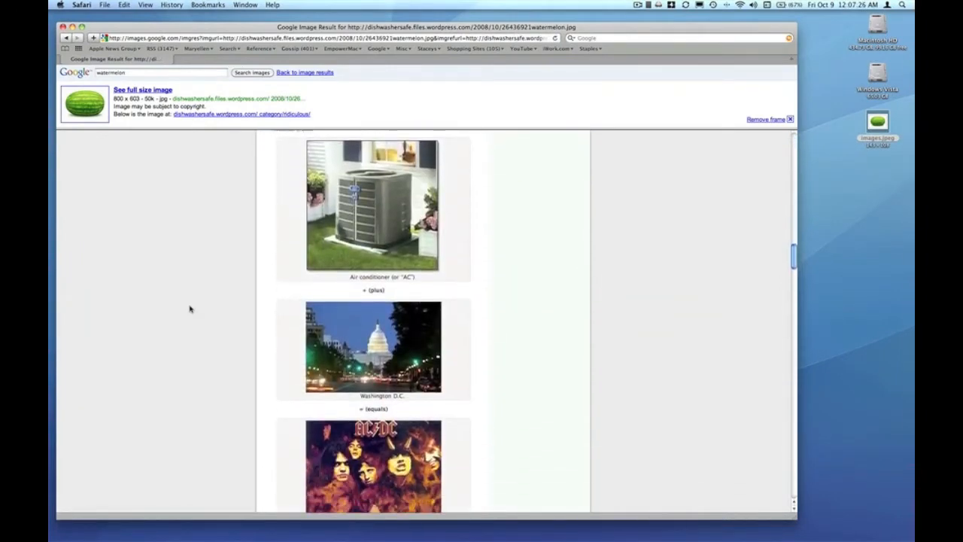
scroll("down", 3)
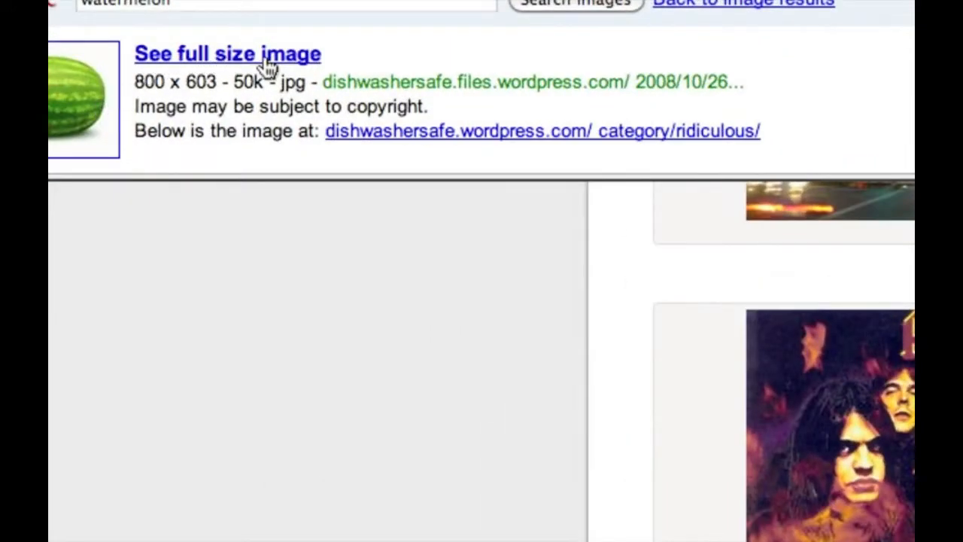
mouse_move(259, 68)
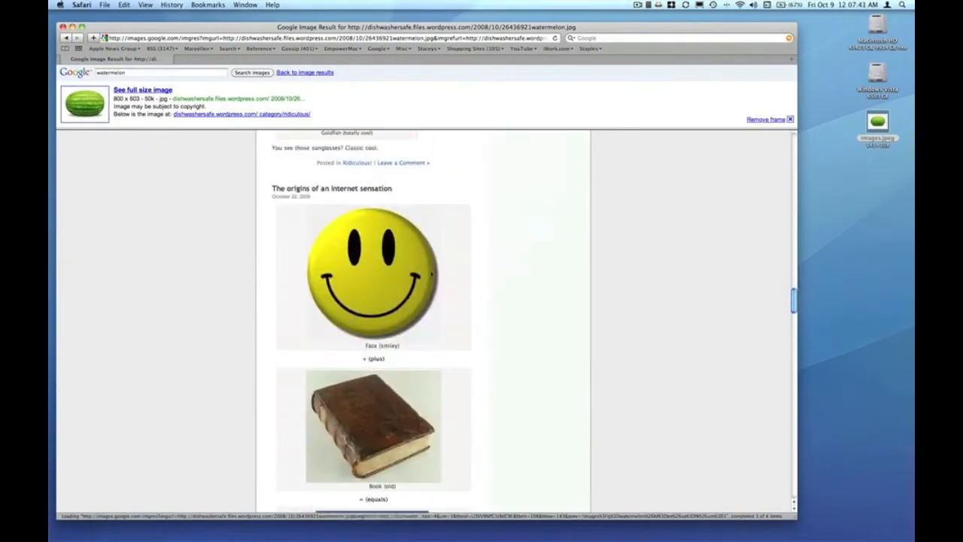
scroll("down", 3)
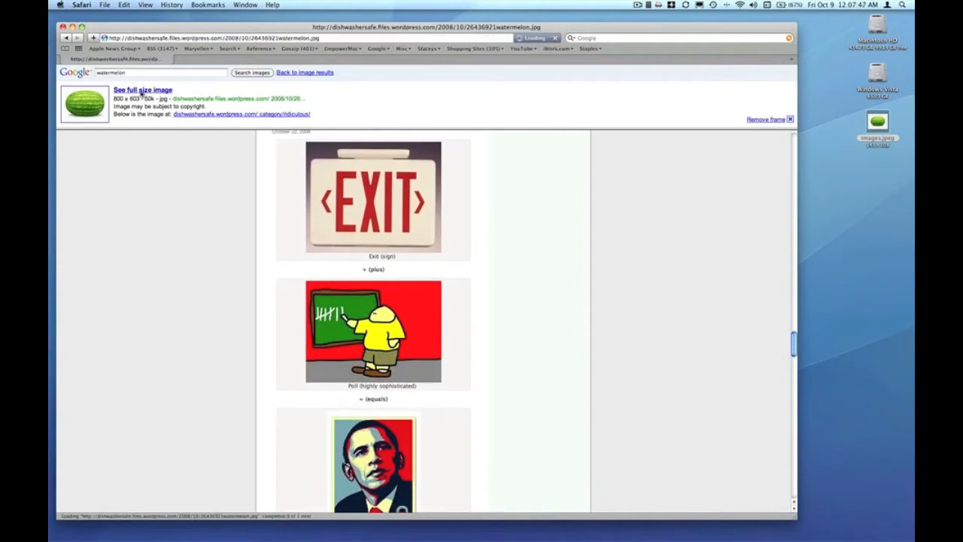
left_click(141, 90)
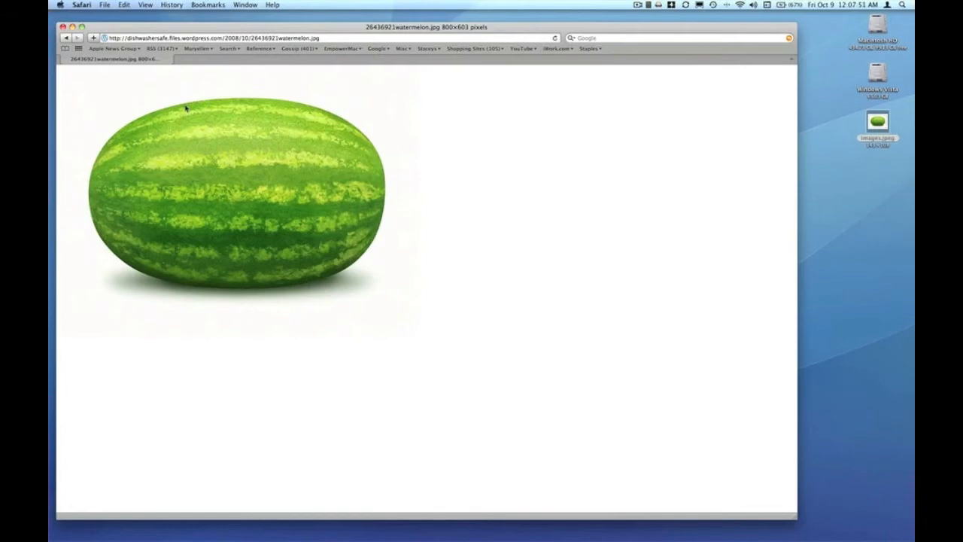
mouse_move(219, 214)
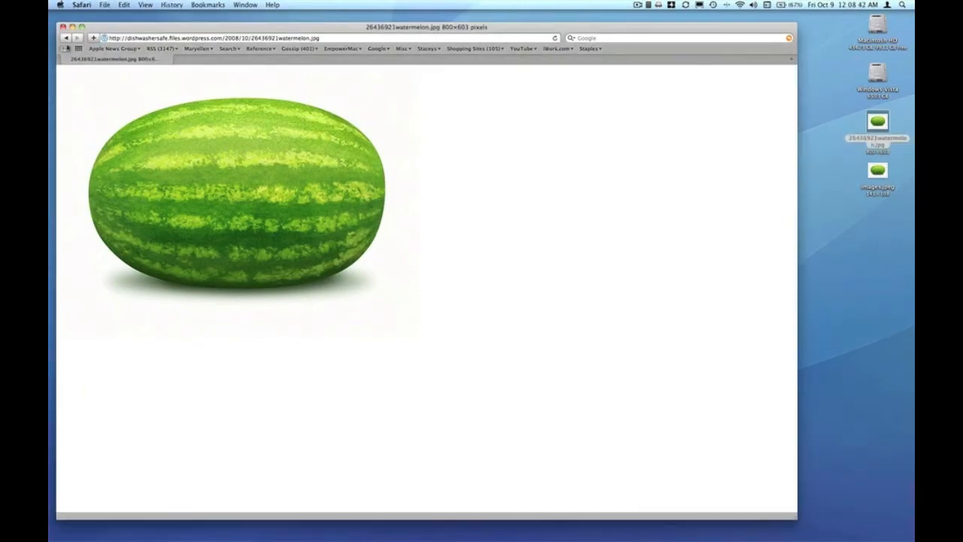
Step: Return to the image results and open the halved-watermelon gardening photo at full size
left_click(66, 39)
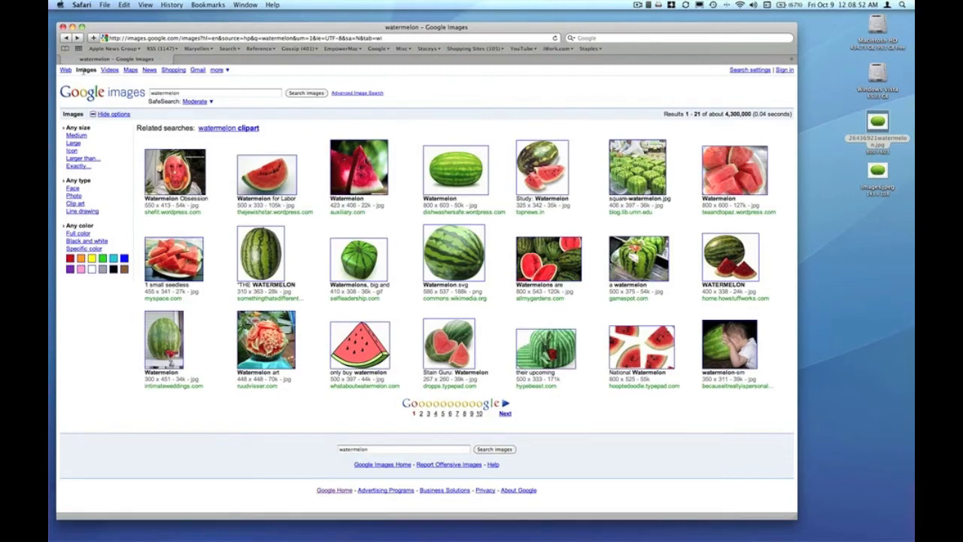
mouse_move(322, 104)
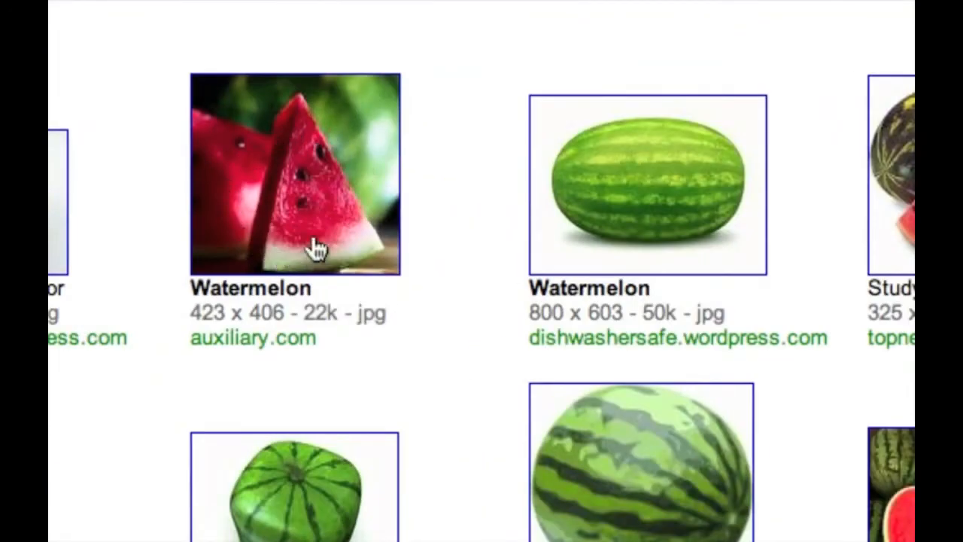
mouse_move(369, 187)
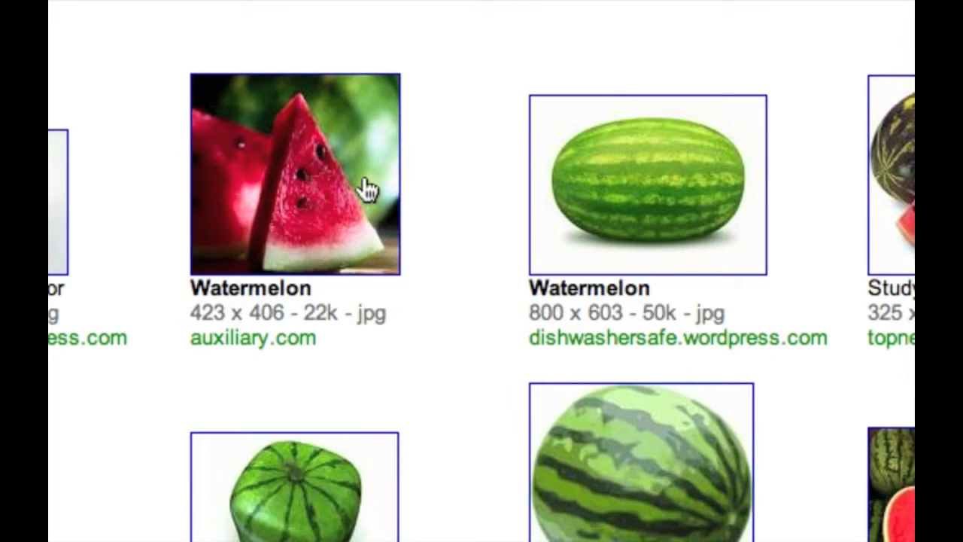
mouse_move(404, 159)
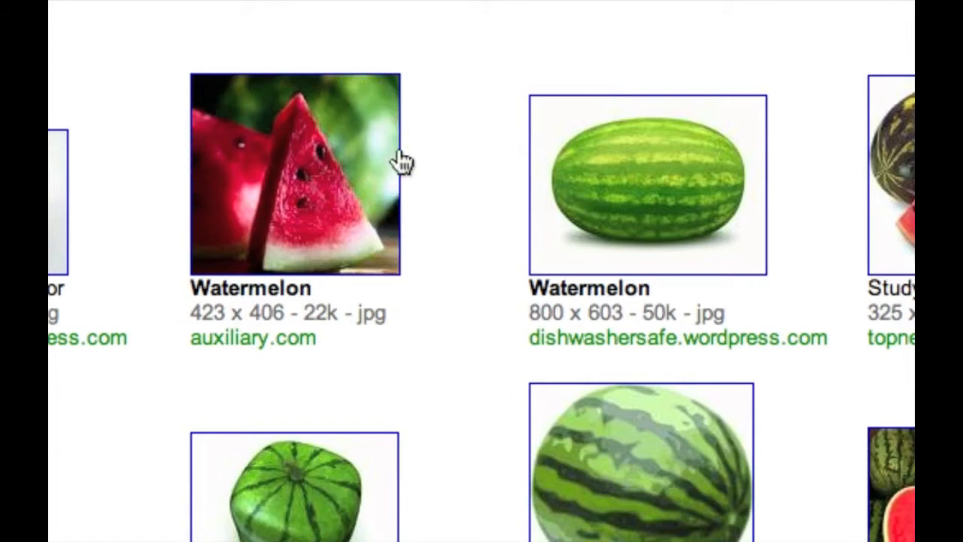
mouse_move(714, 246)
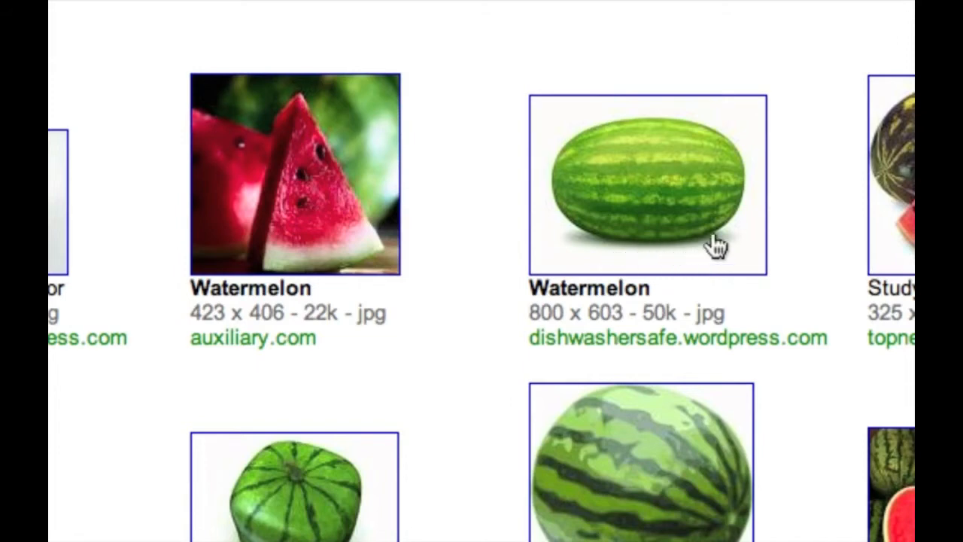
mouse_move(519, 196)
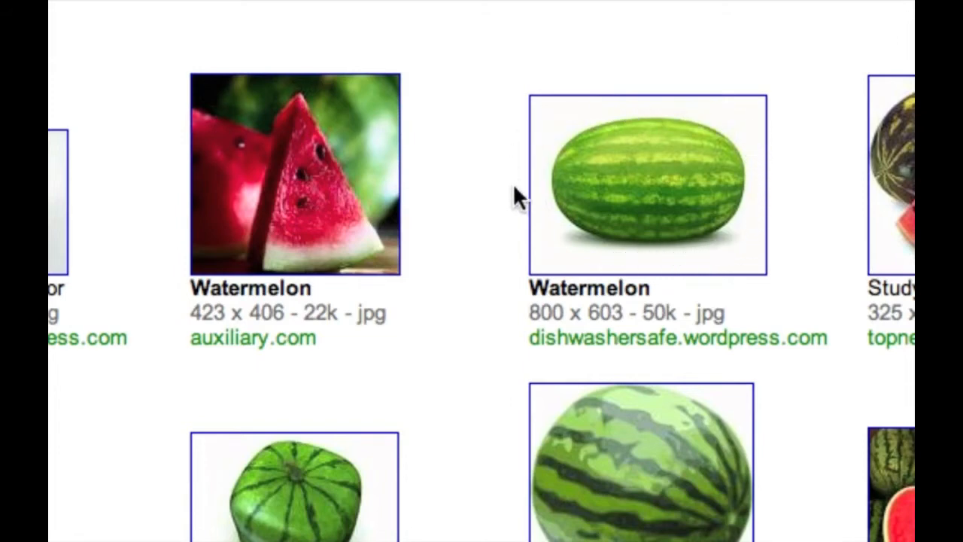
mouse_move(660, 214)
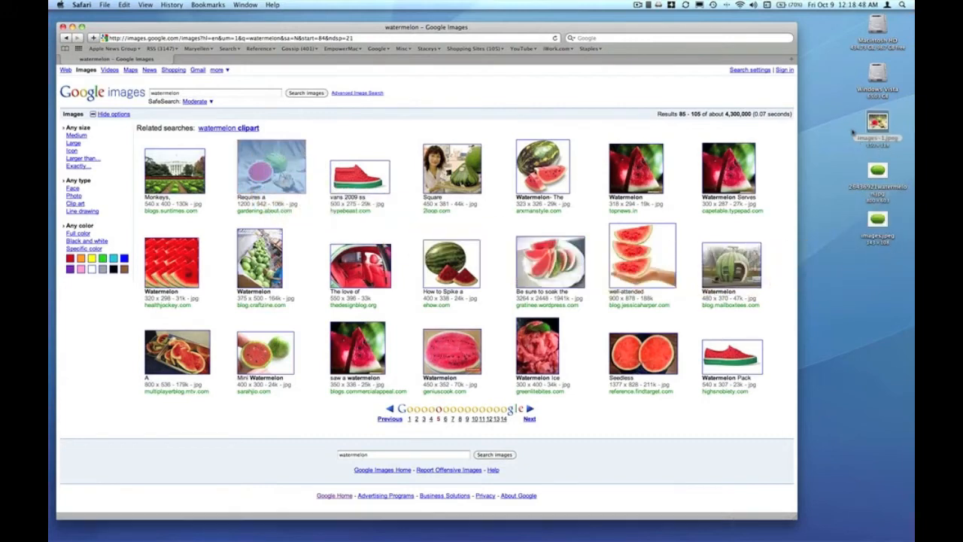
mouse_move(271, 168)
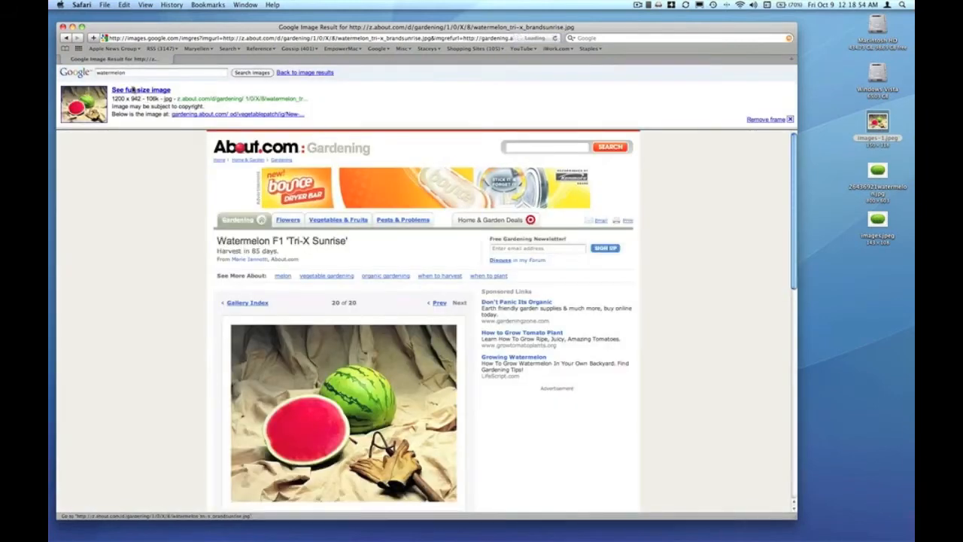
left_click(142, 91)
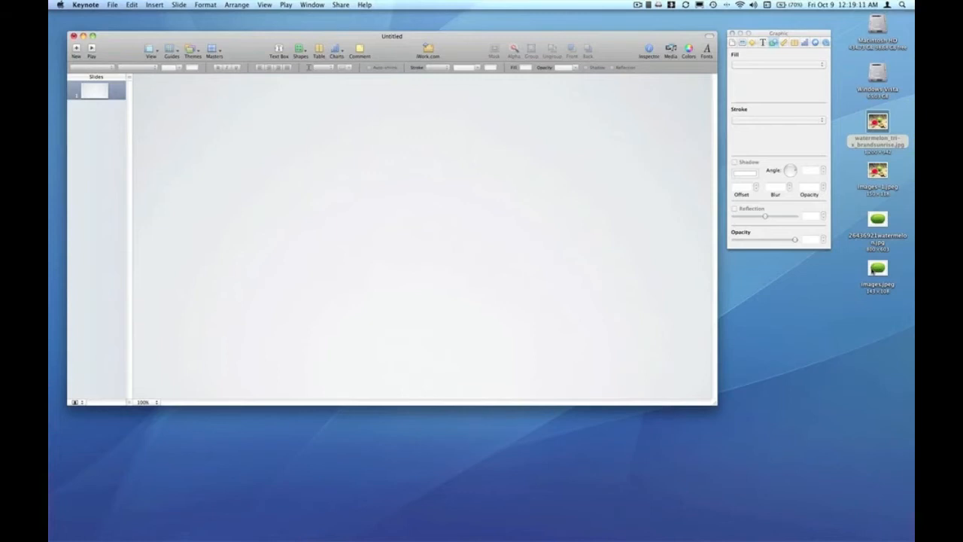
mouse_move(871, 272)
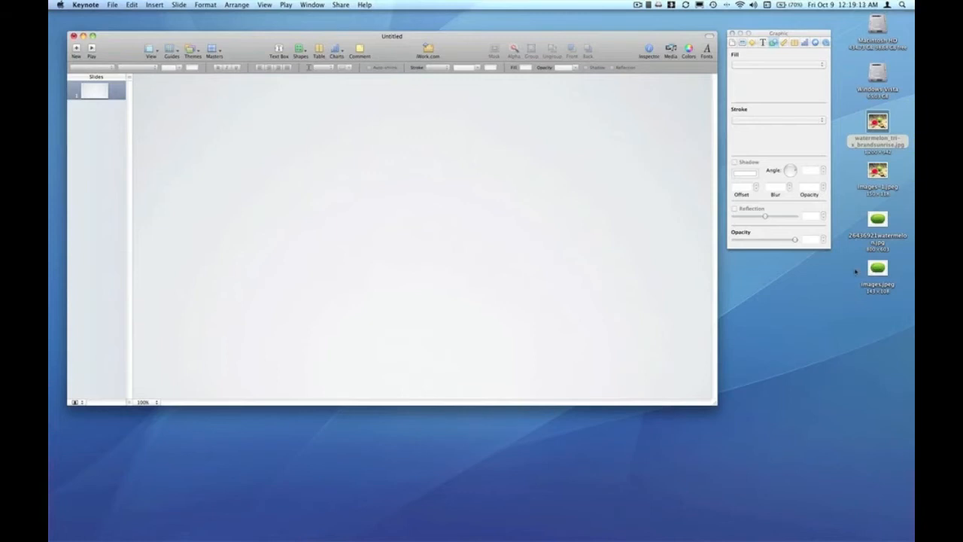
mouse_move(858, 273)
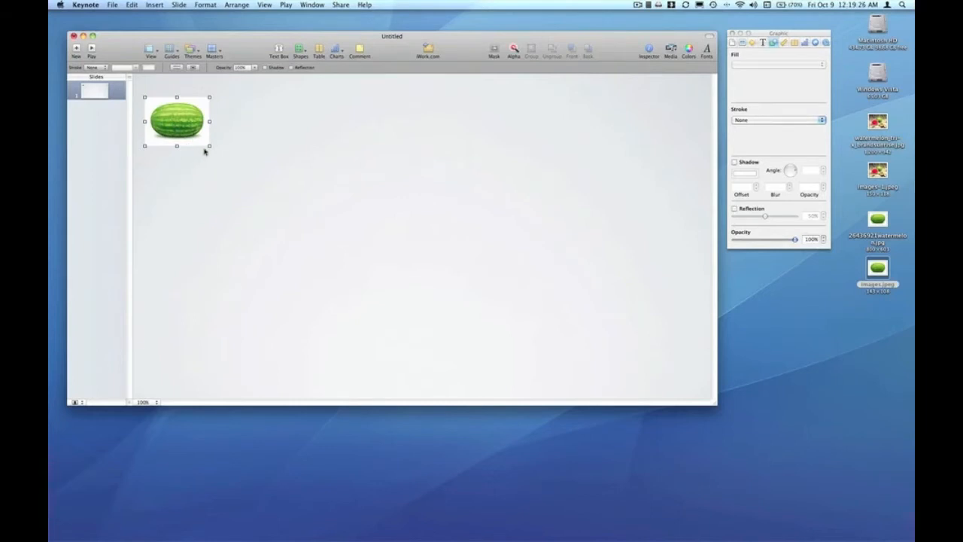
left_click_drag(209, 145, 346, 241)
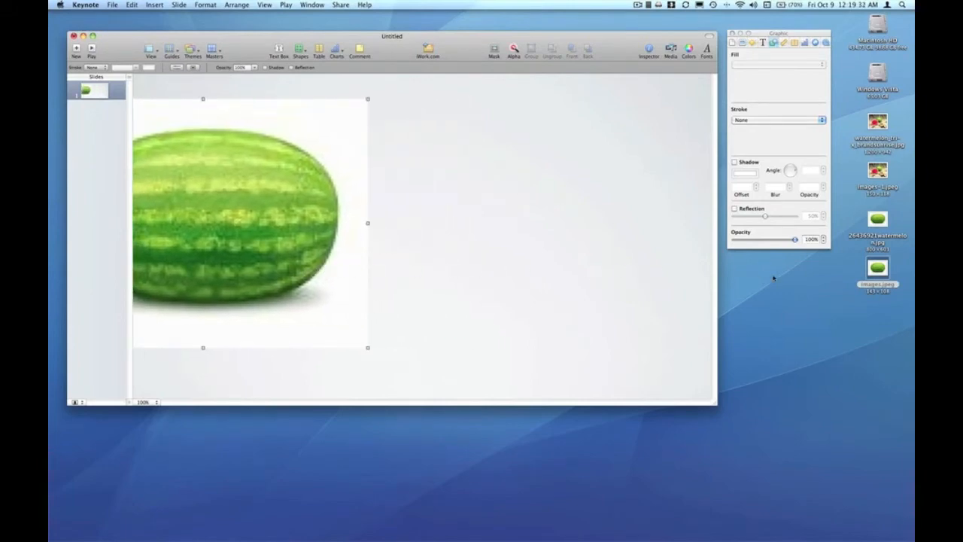
left_click_drag(877, 226, 534, 225)
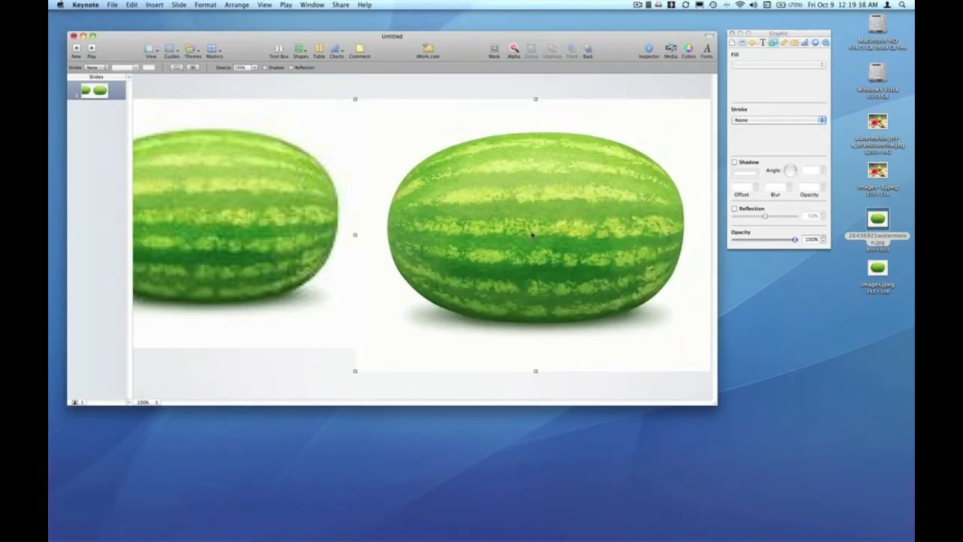
mouse_move(348, 234)
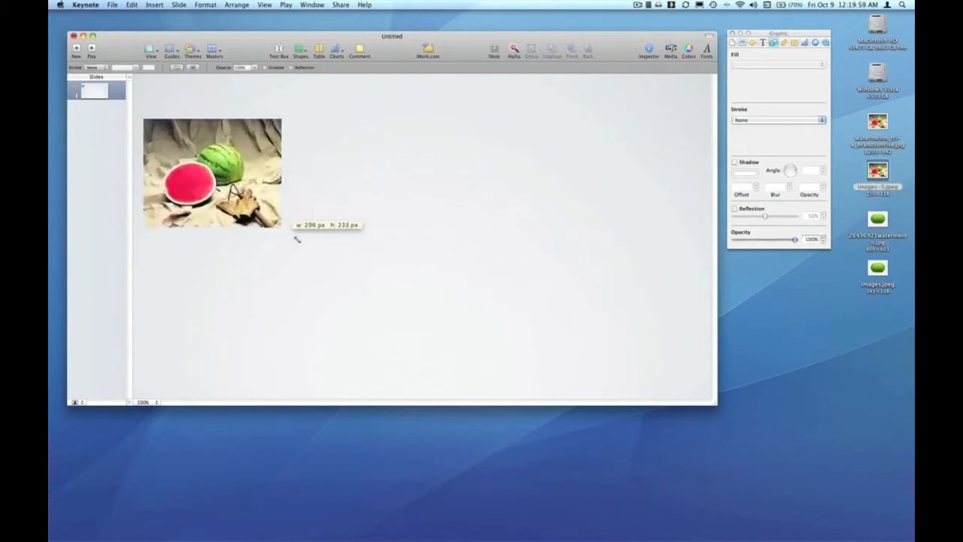
left_click_drag(282, 226, 479, 360)
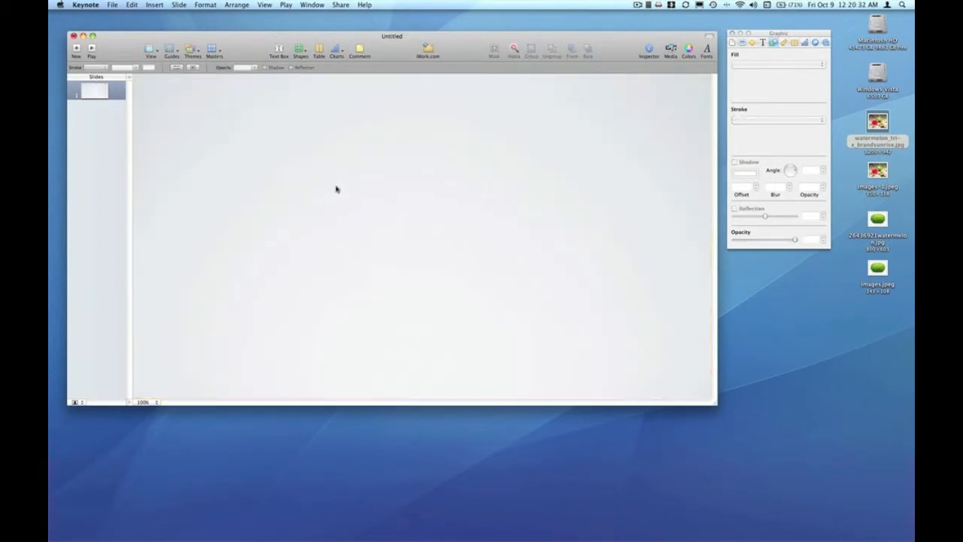
mouse_move(525, 190)
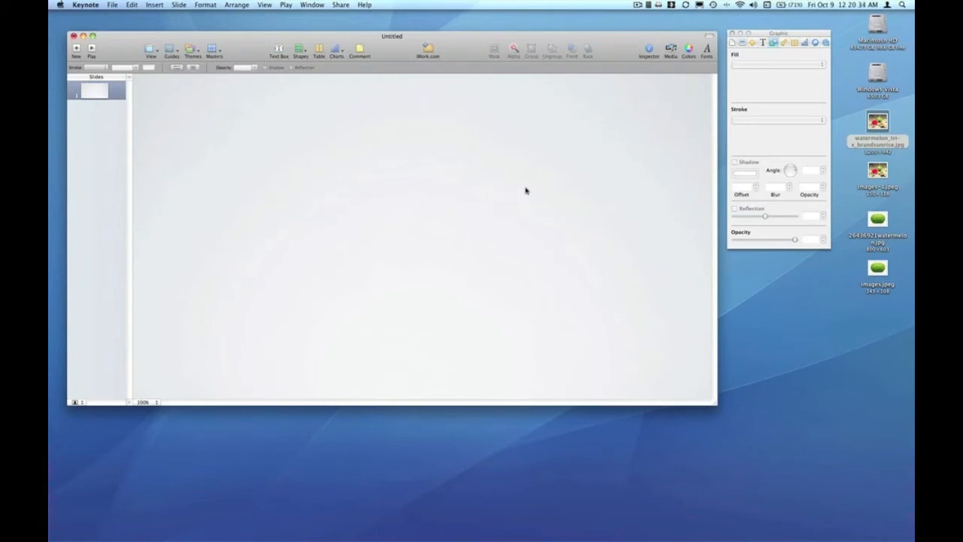
mouse_move(304, 51)
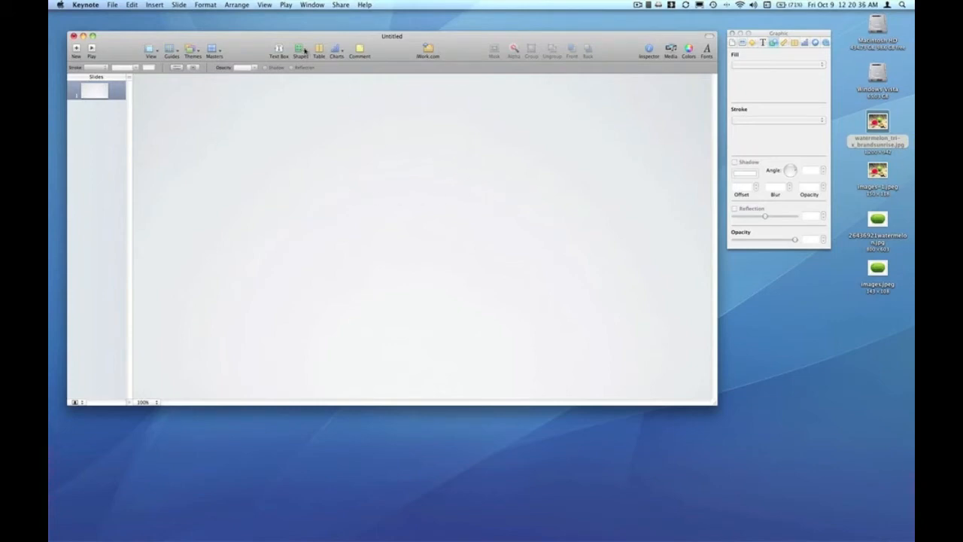
Step: Insert a rounded rectangle stretched across most of the slide and bring up its fill types
left_click(301, 49)
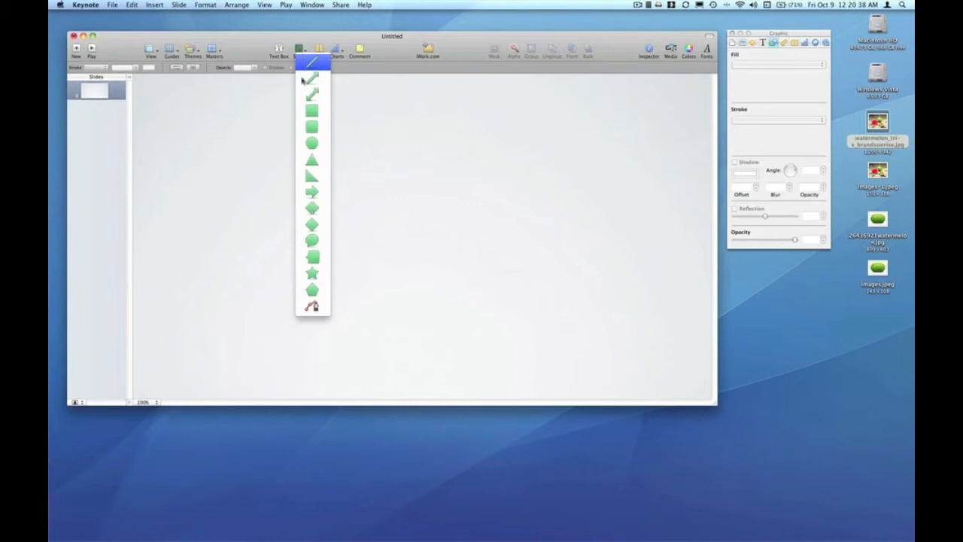
left_click(312, 112)
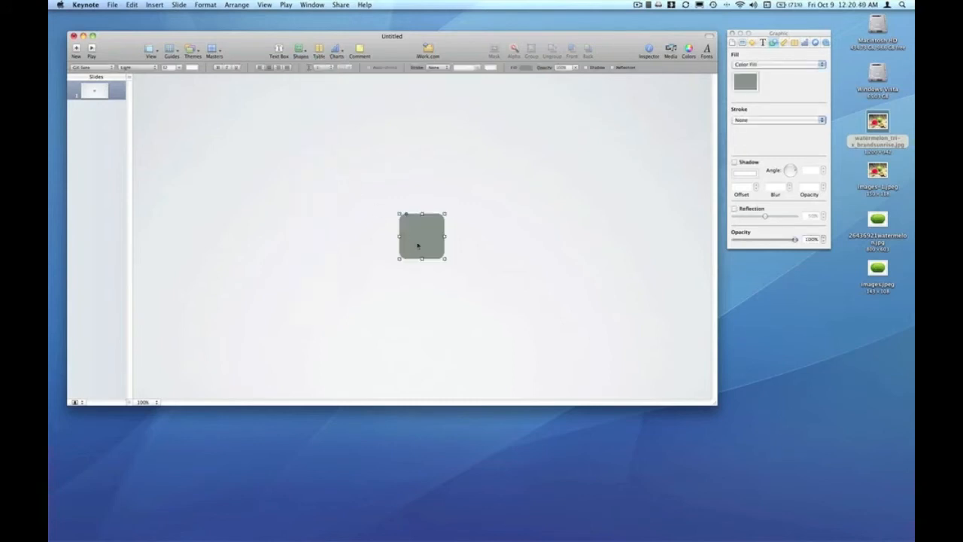
left_click_drag(422, 238, 214, 134)
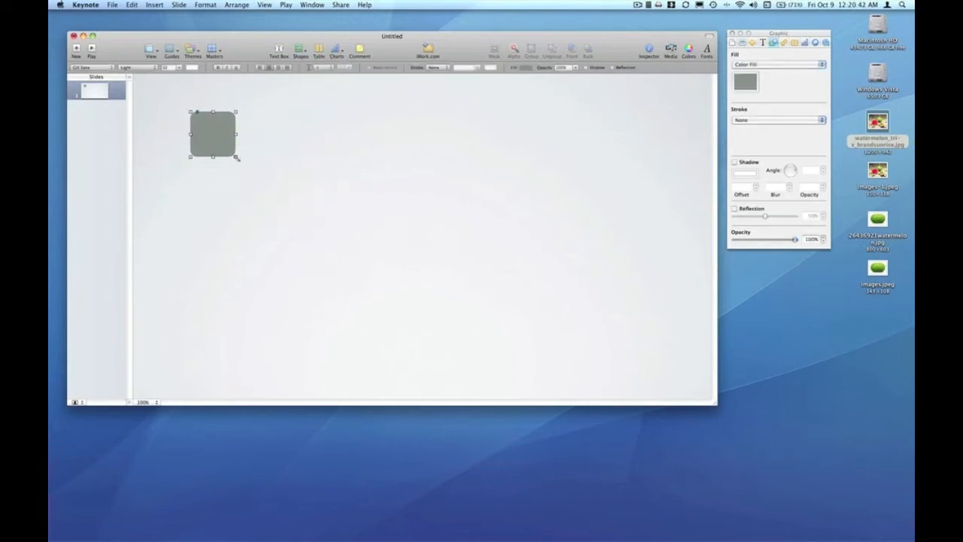
left_click_drag(235, 155, 562, 297)
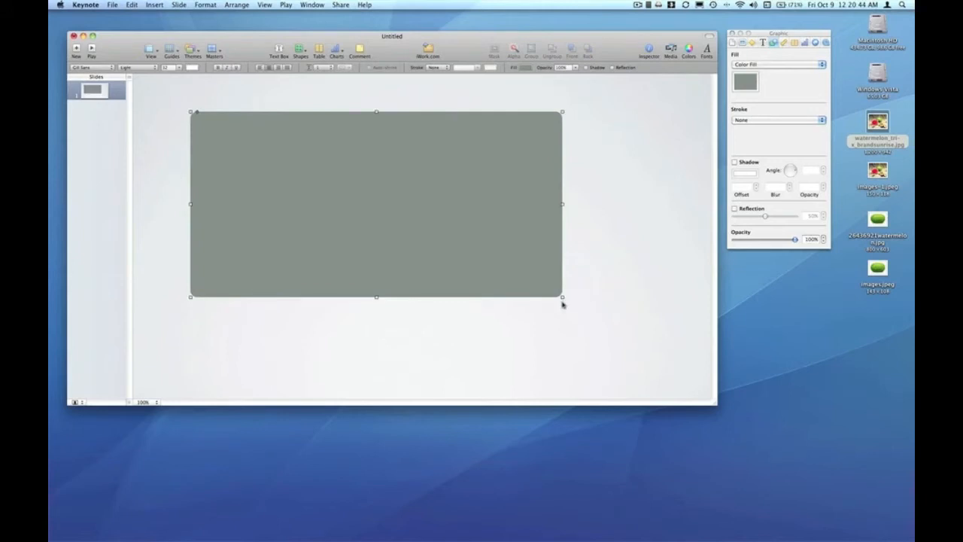
mouse_move(563, 274)
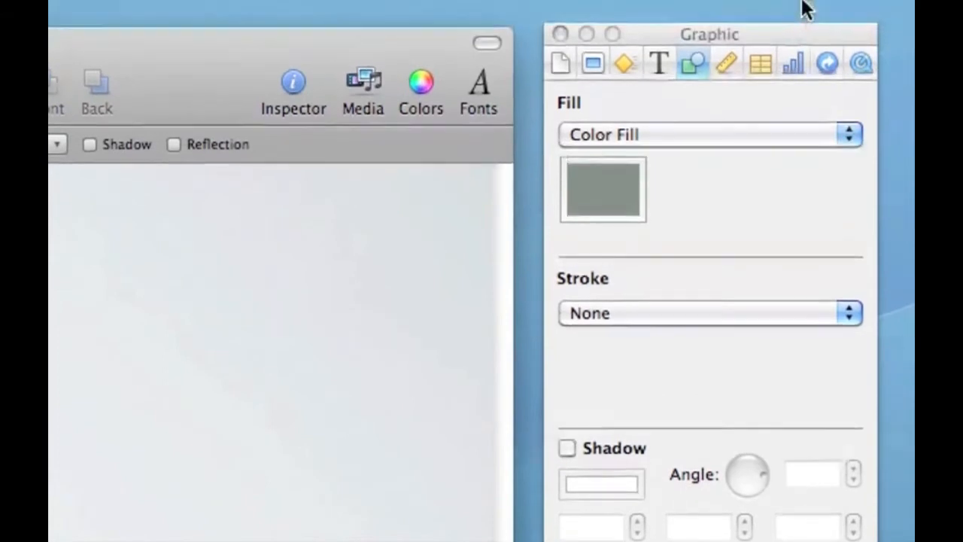
left_click(707, 136)
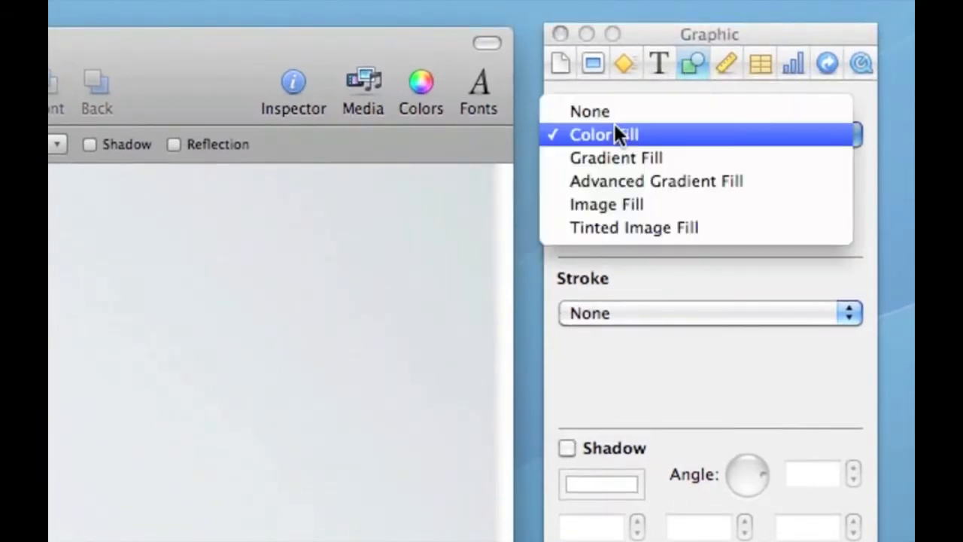
mouse_move(615, 158)
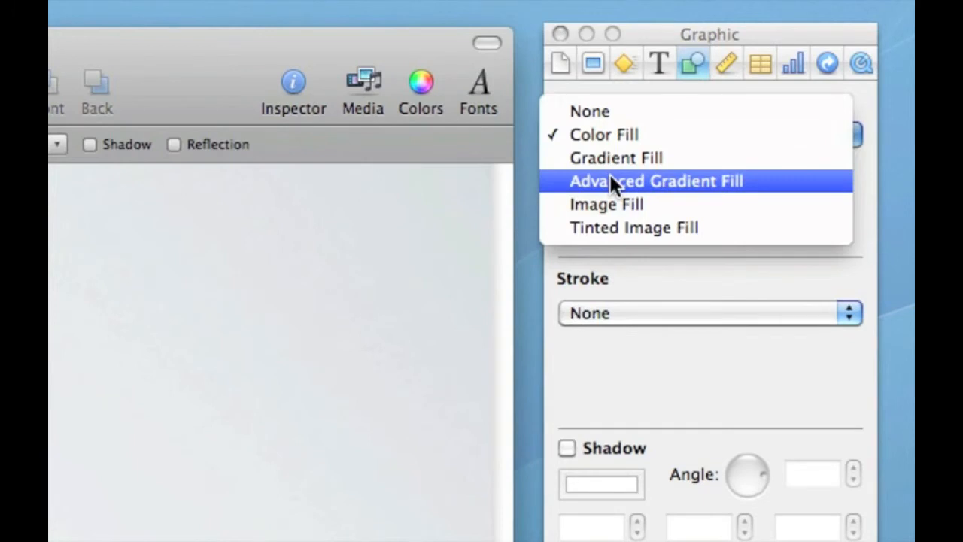
mouse_move(605, 135)
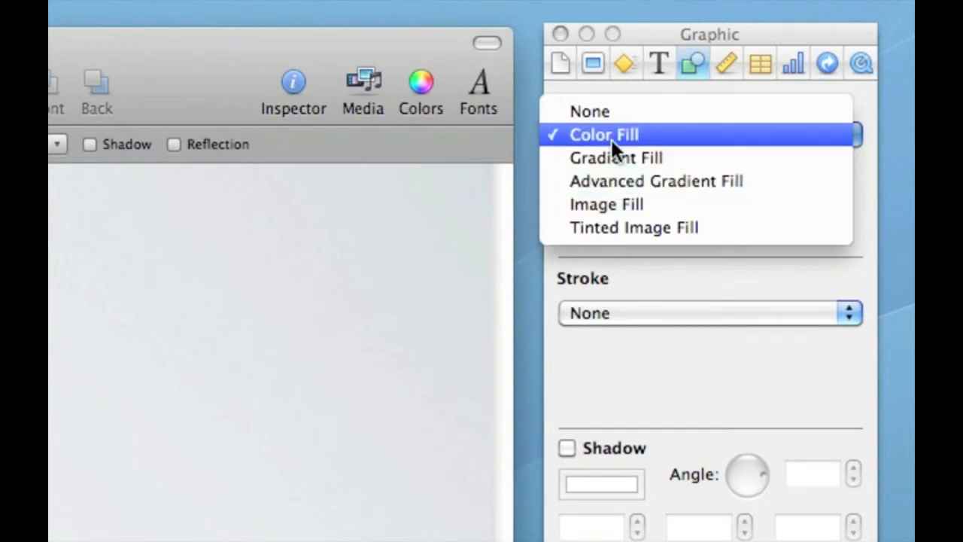
mouse_move(606, 205)
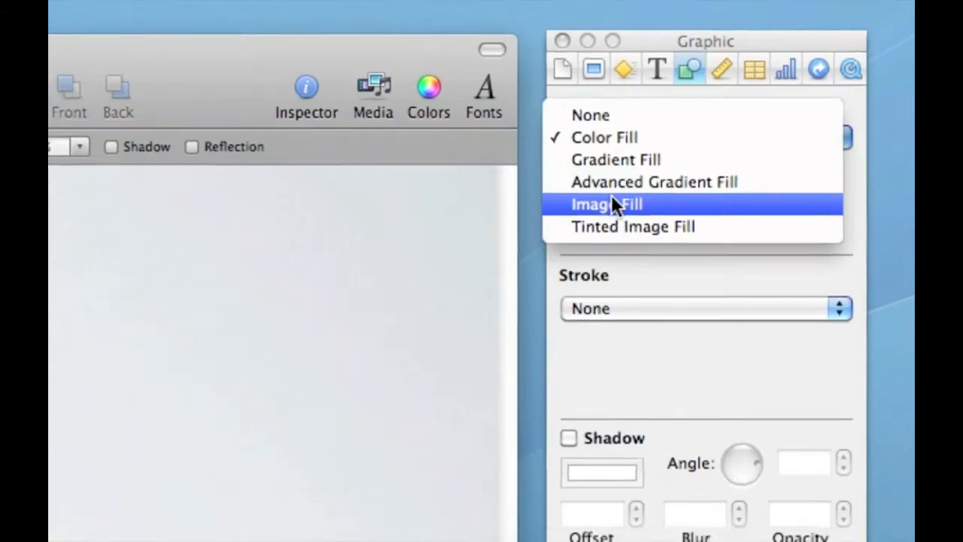
Step: Set Image Fill and choose the whole-watermelon .jpg from the desktop as the fill
left_click(608, 205)
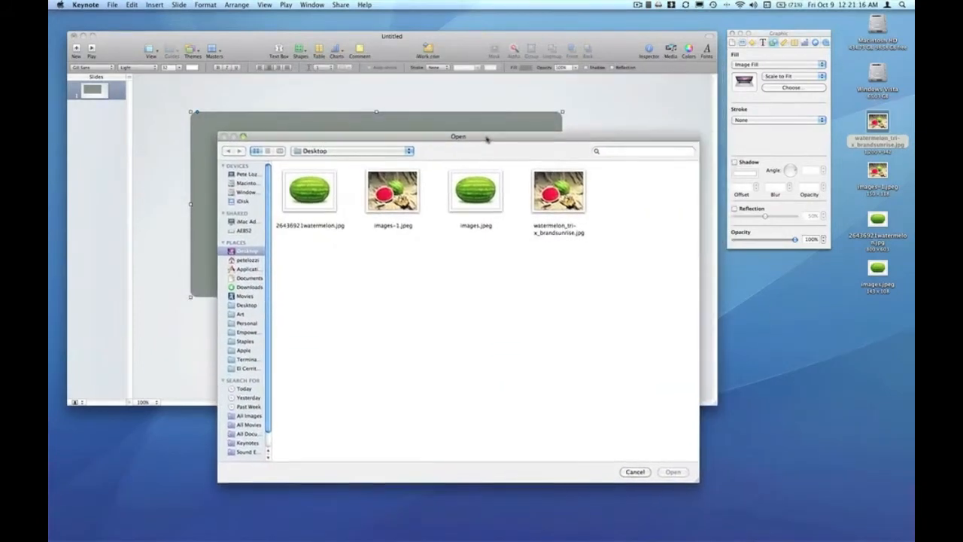
mouse_move(349, 180)
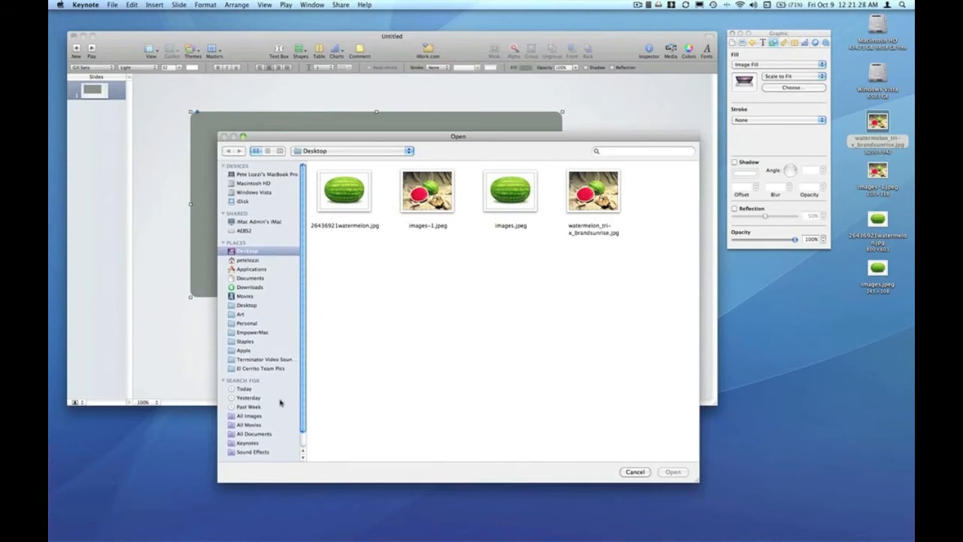
mouse_move(280, 448)
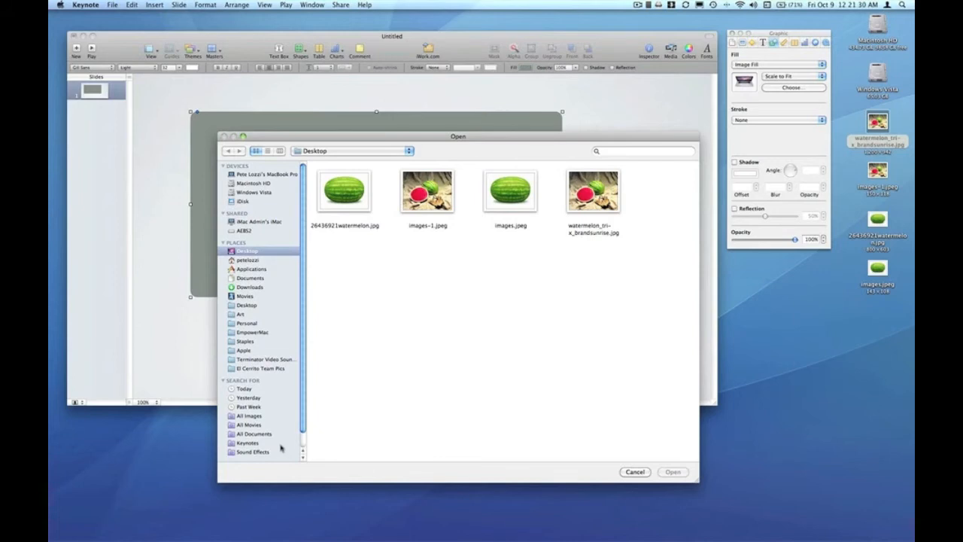
scroll("down", 3)
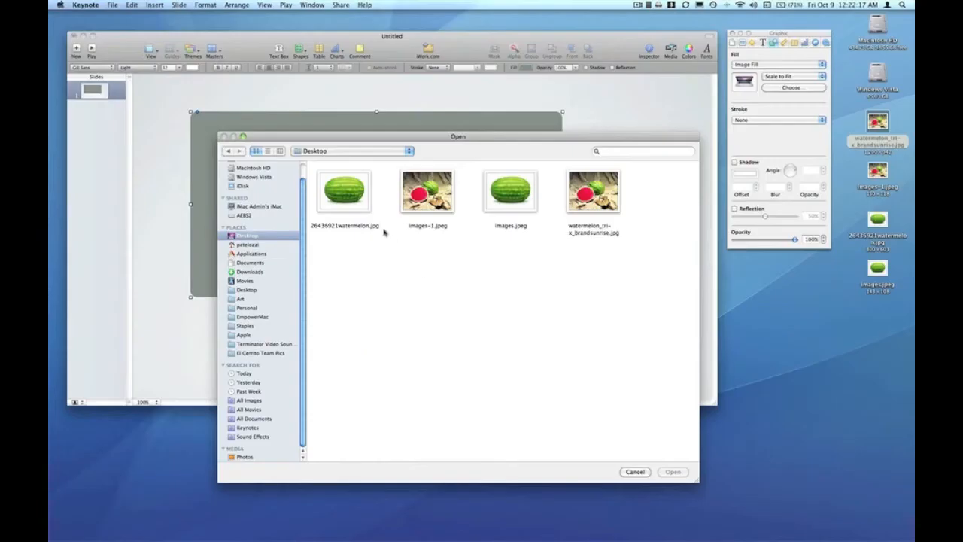
left_click(343, 190)
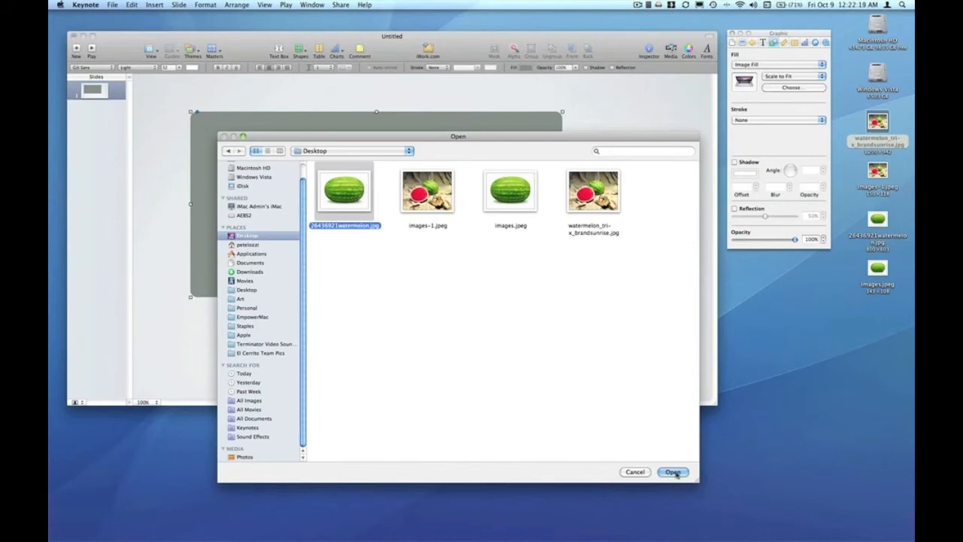
left_click(671, 472)
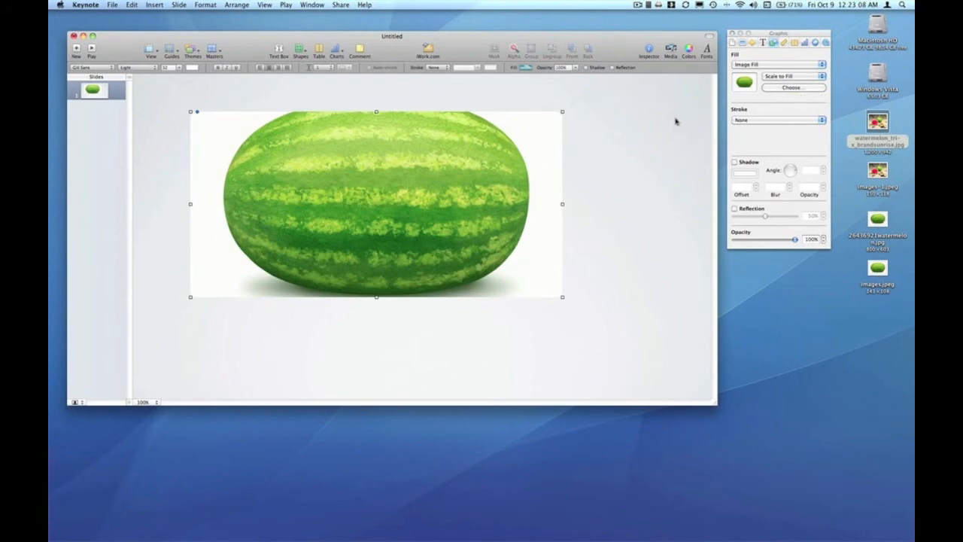
mouse_move(630, 132)
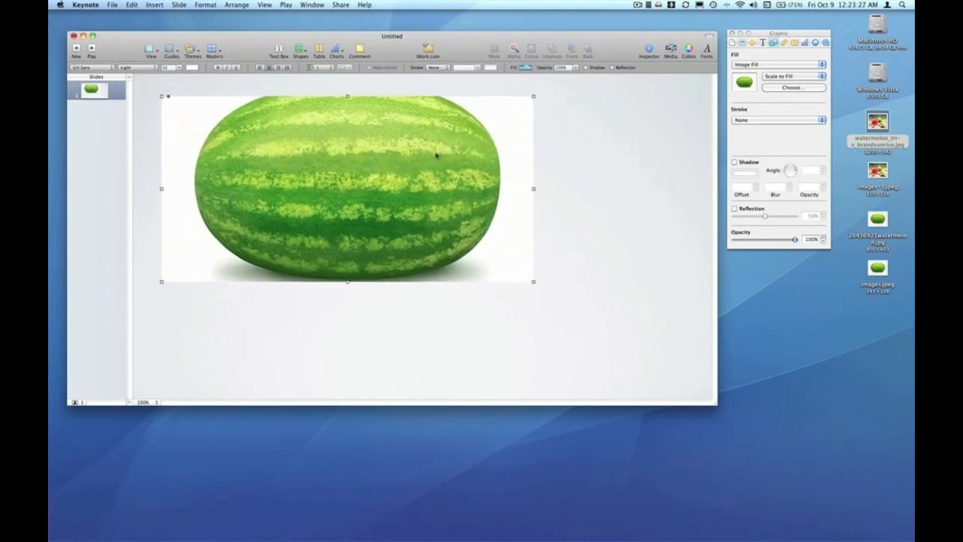
mouse_move(404, 233)
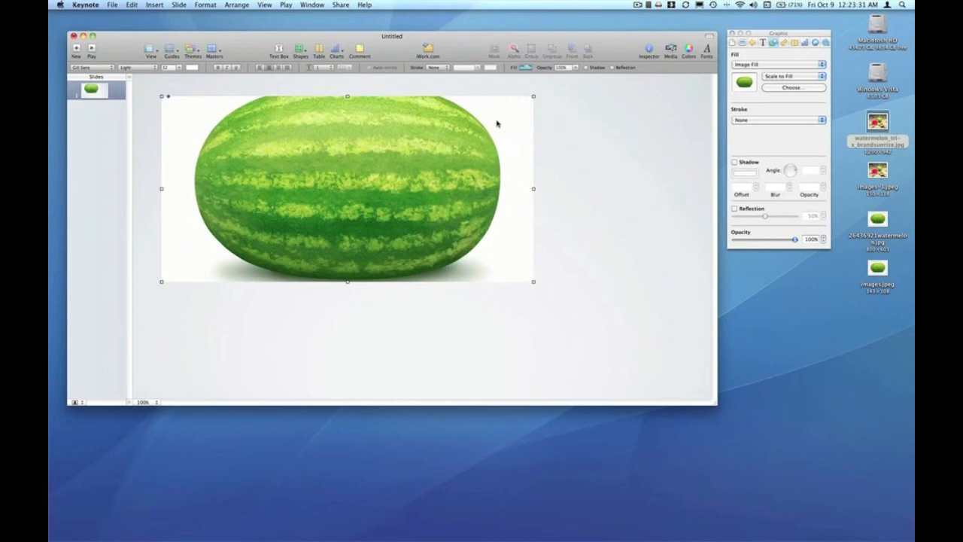
mouse_move(175, 253)
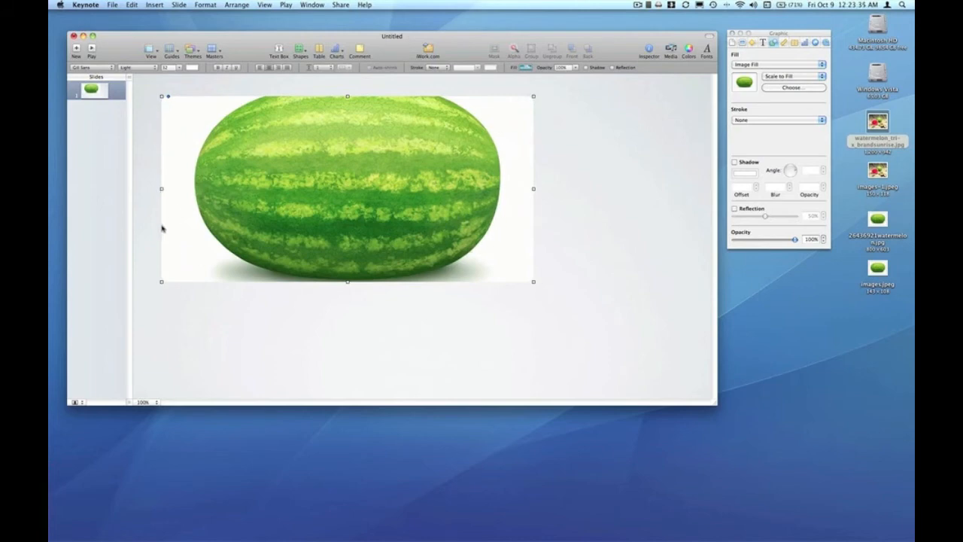
mouse_move(518, 265)
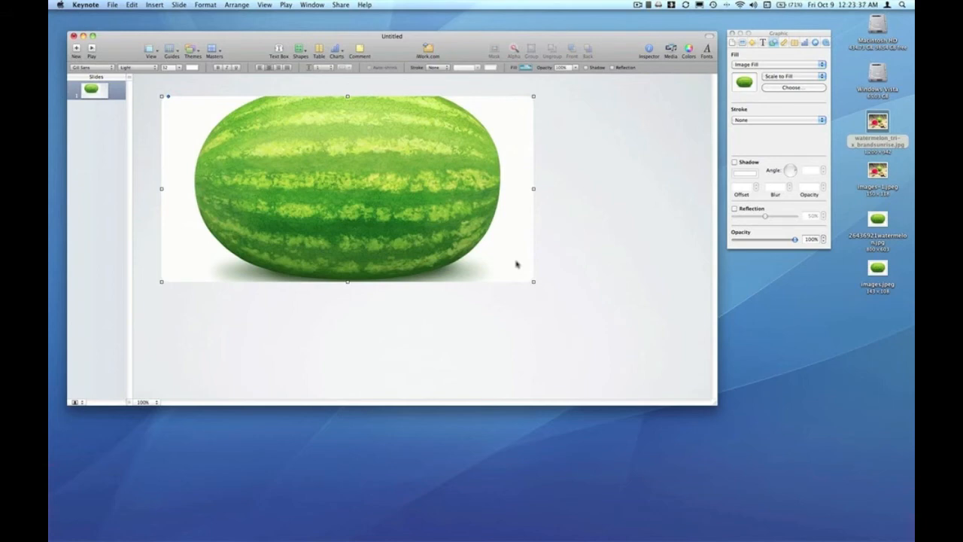
mouse_move(533, 205)
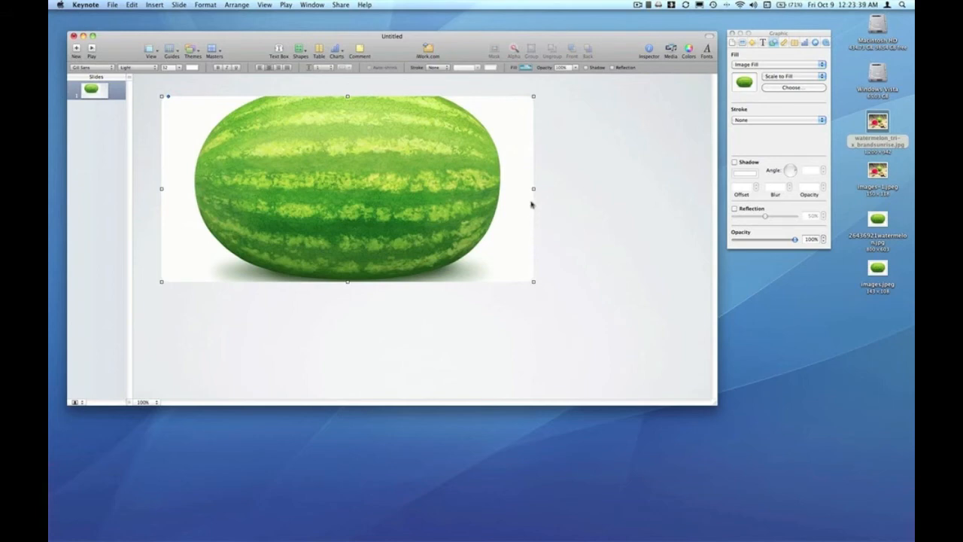
mouse_move(630, 286)
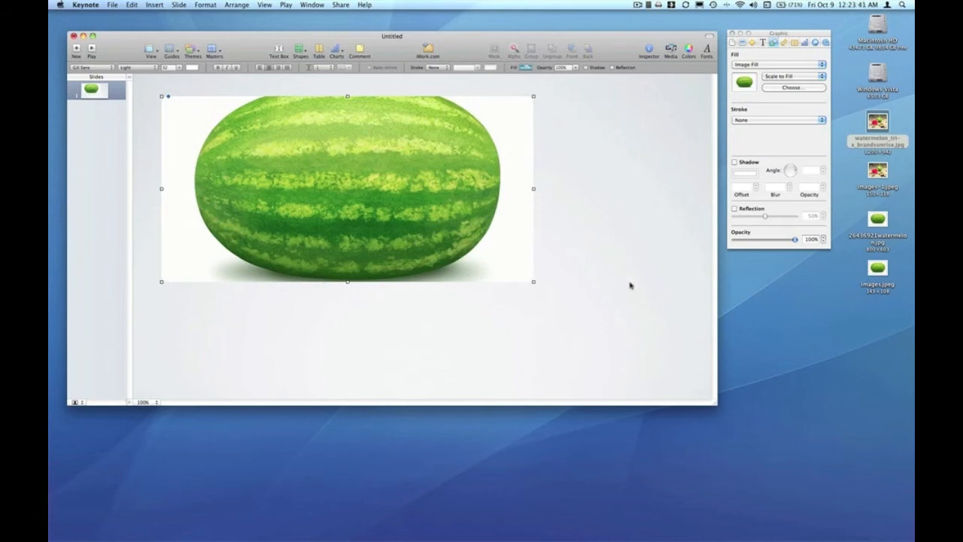
Step: Resize the watermelon rectangle small, tall-narrow, large, then into a wide short strip
left_click_drag(534, 283, 525, 279)
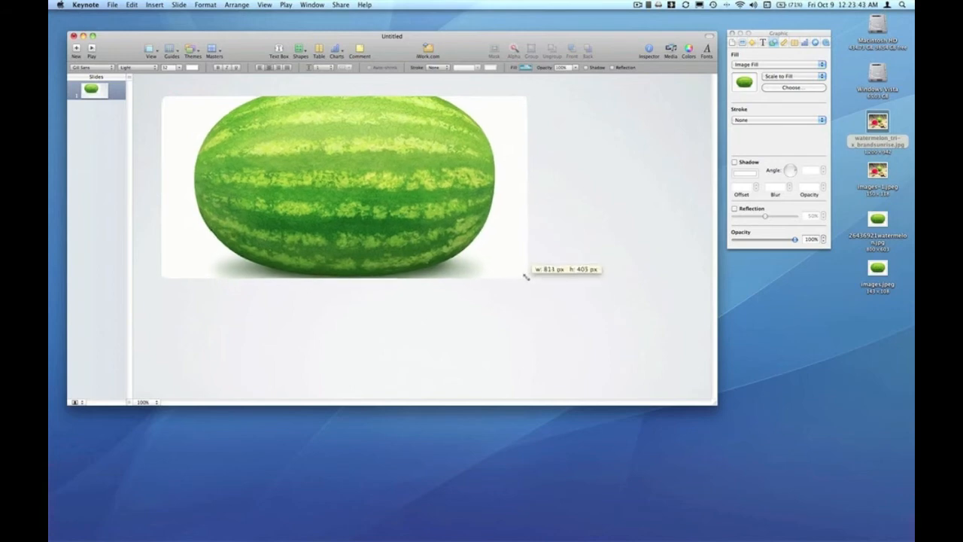
left_click_drag(526, 277, 333, 244)
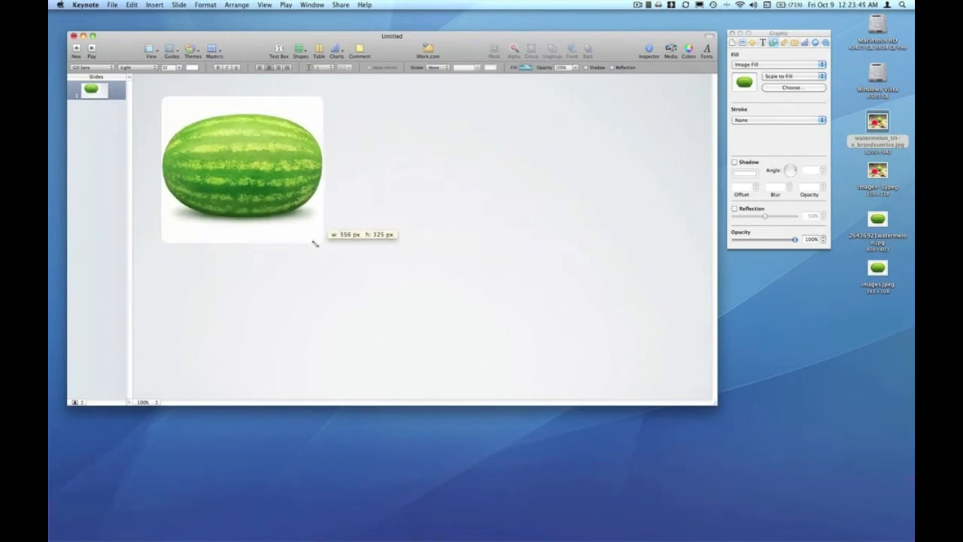
left_click_drag(319, 241, 286, 343)
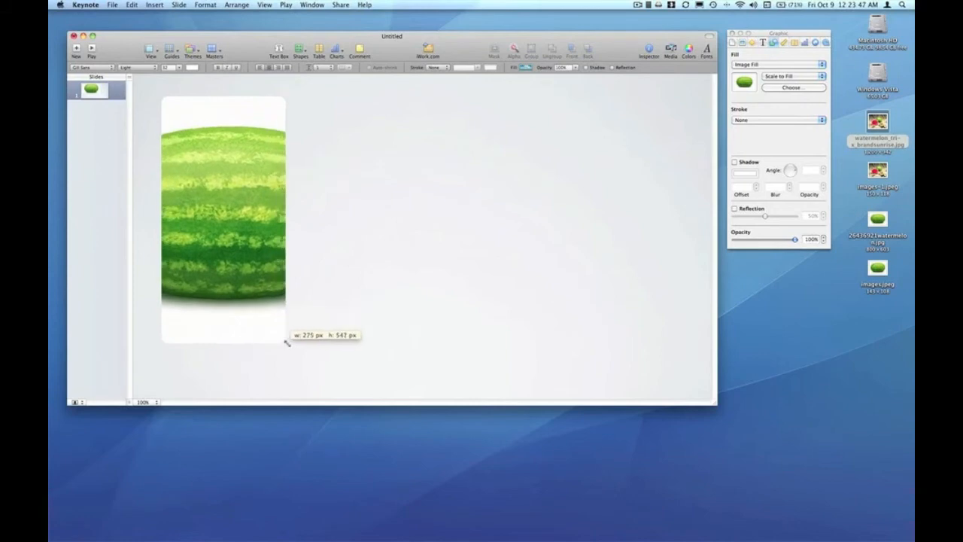
left_click_drag(286, 343, 619, 343)
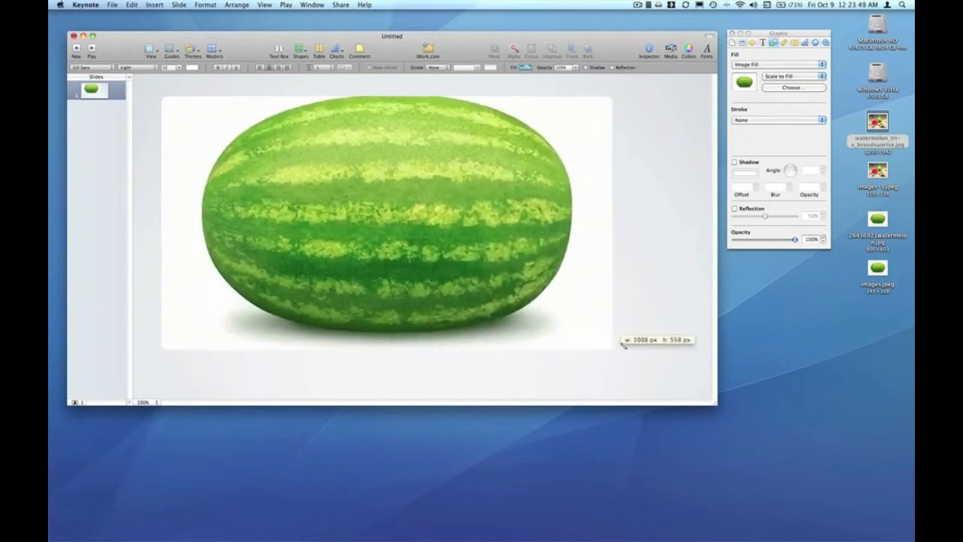
left_click_drag(625, 344, 677, 242)
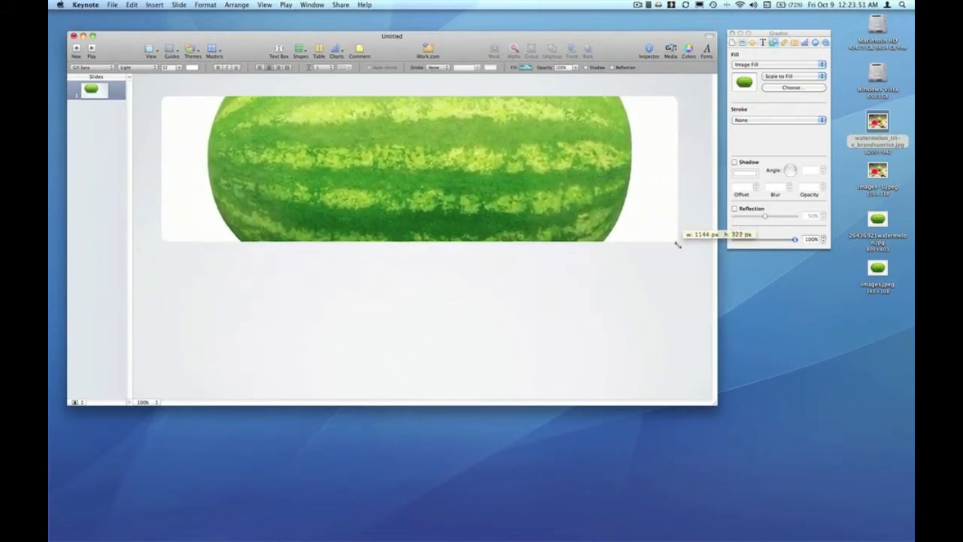